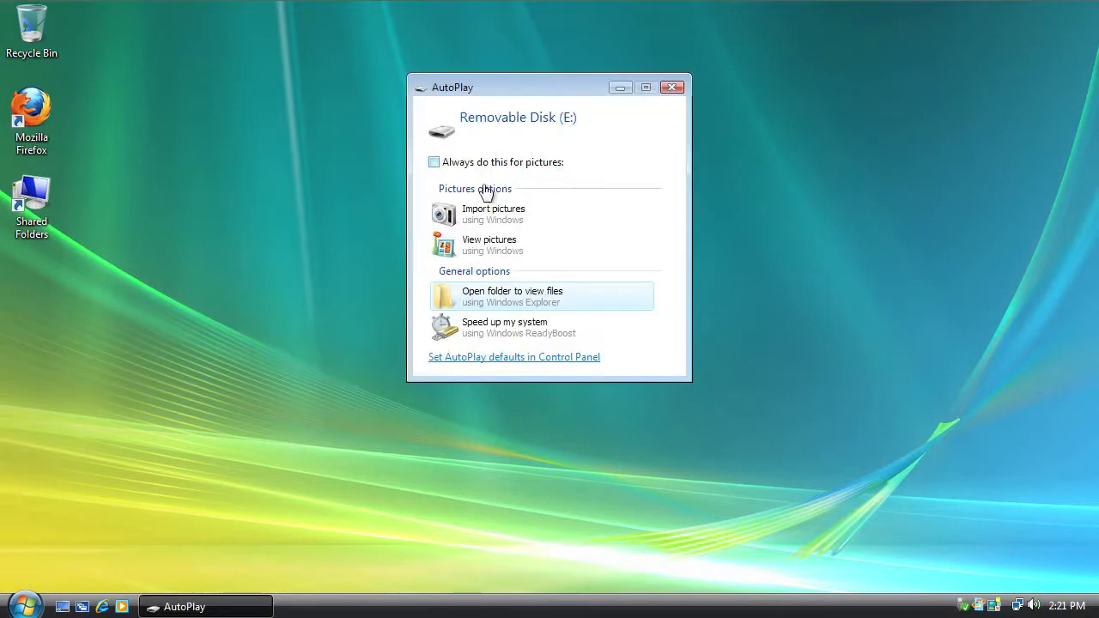
Open the removable disk's Tor Browser folder and select Start Tor Browser.
{"action": "left_click", "coordinate": [511, 295]}
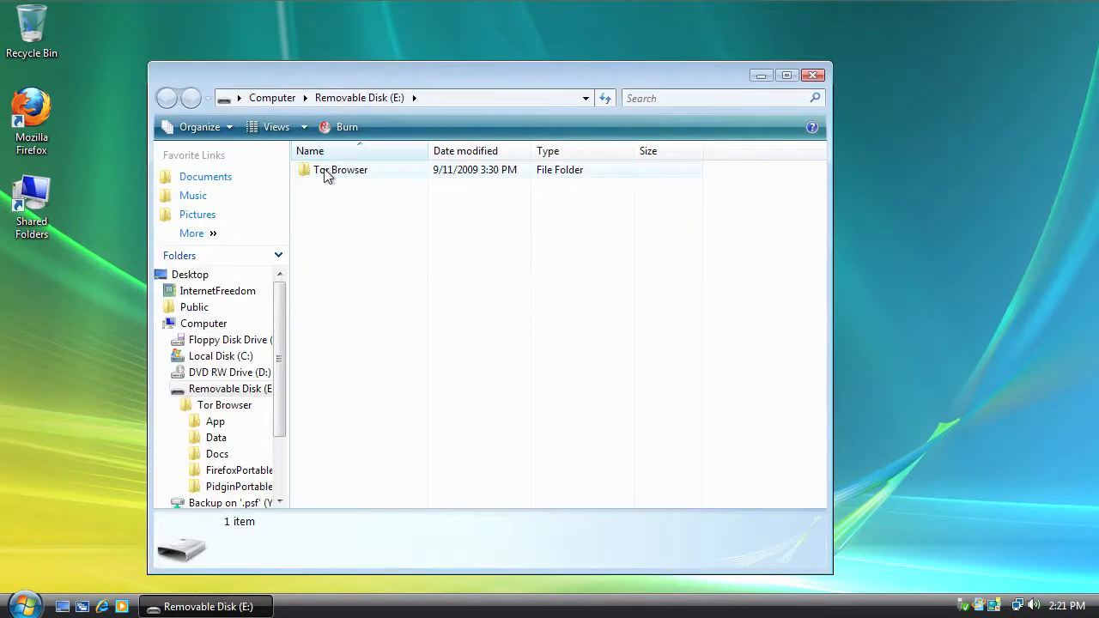
{"action": "double_click", "coordinate": [341, 169]}
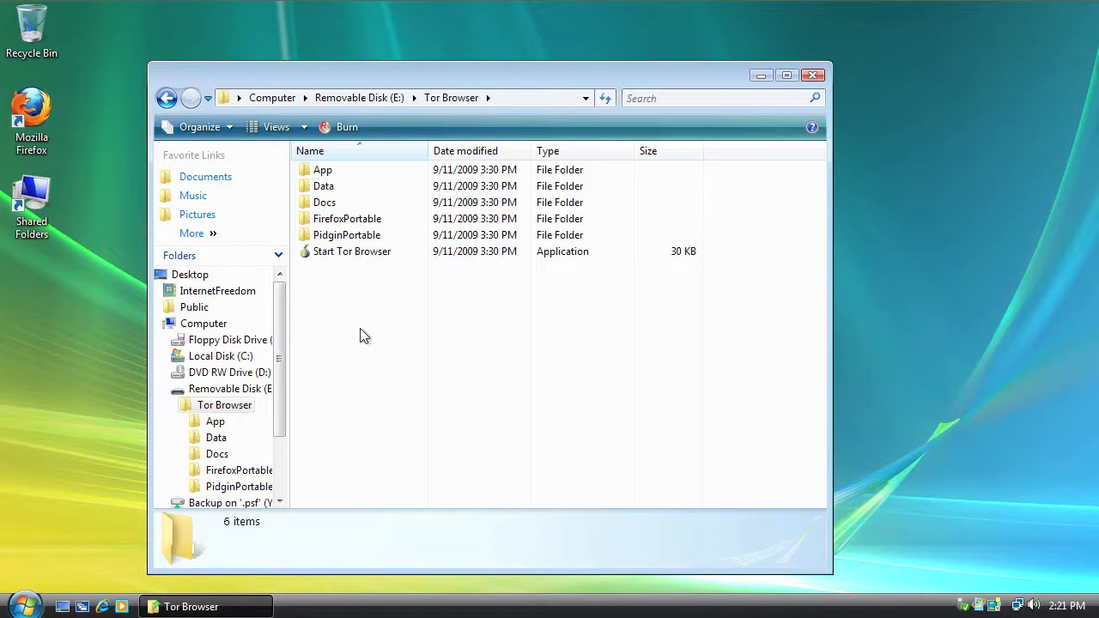
{"action": "mouse_move", "coordinate": [378, 330]}
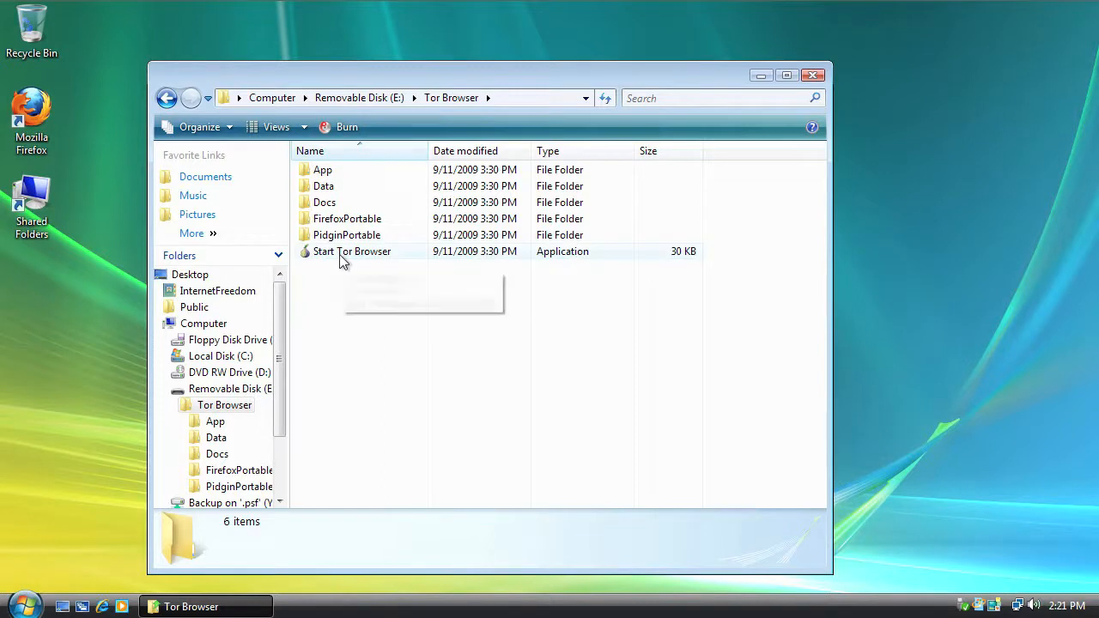
{"action": "left_click", "coordinate": [351, 250]}
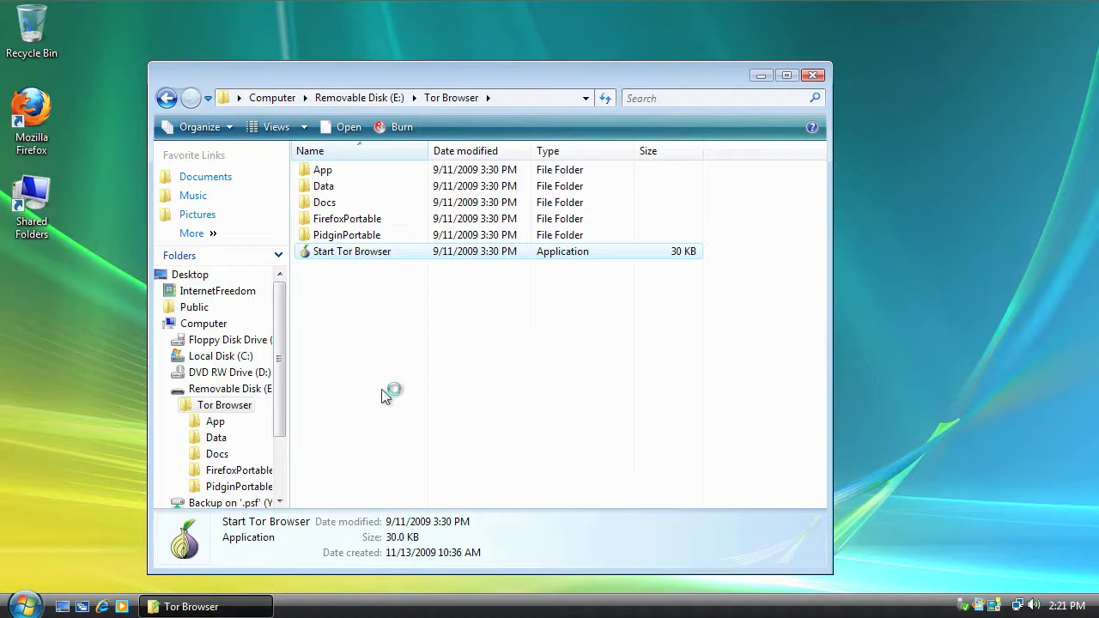
Launch the Tor Browser bundle, then minimize the Explorer window once Tor connects.
{"action": "double_click", "coordinate": [351, 250]}
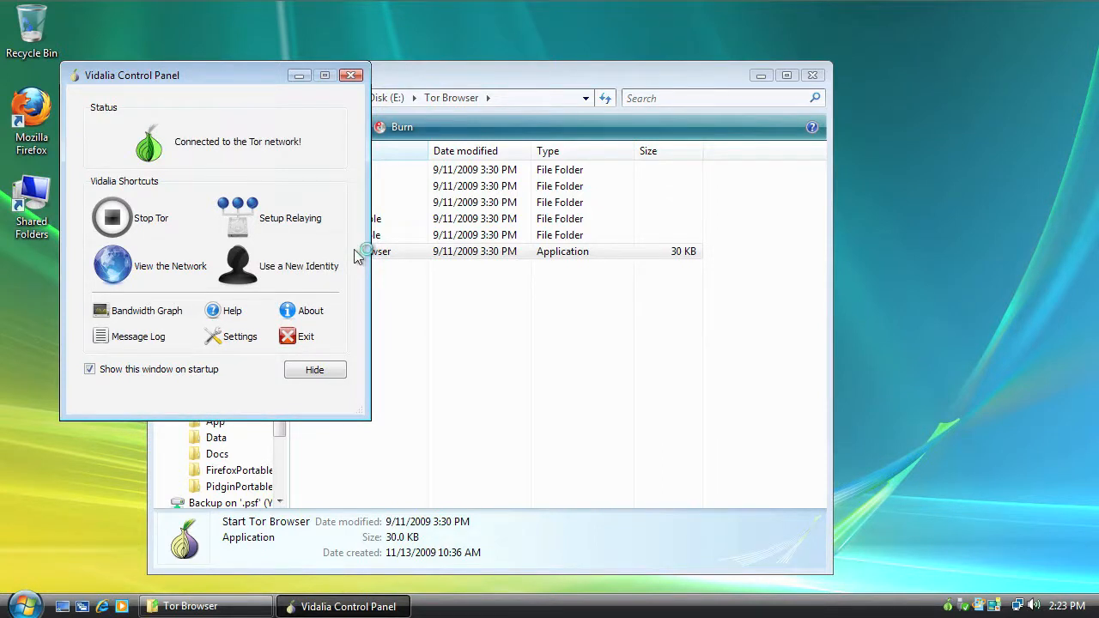
{"action": "mouse_move", "coordinate": [357, 255]}
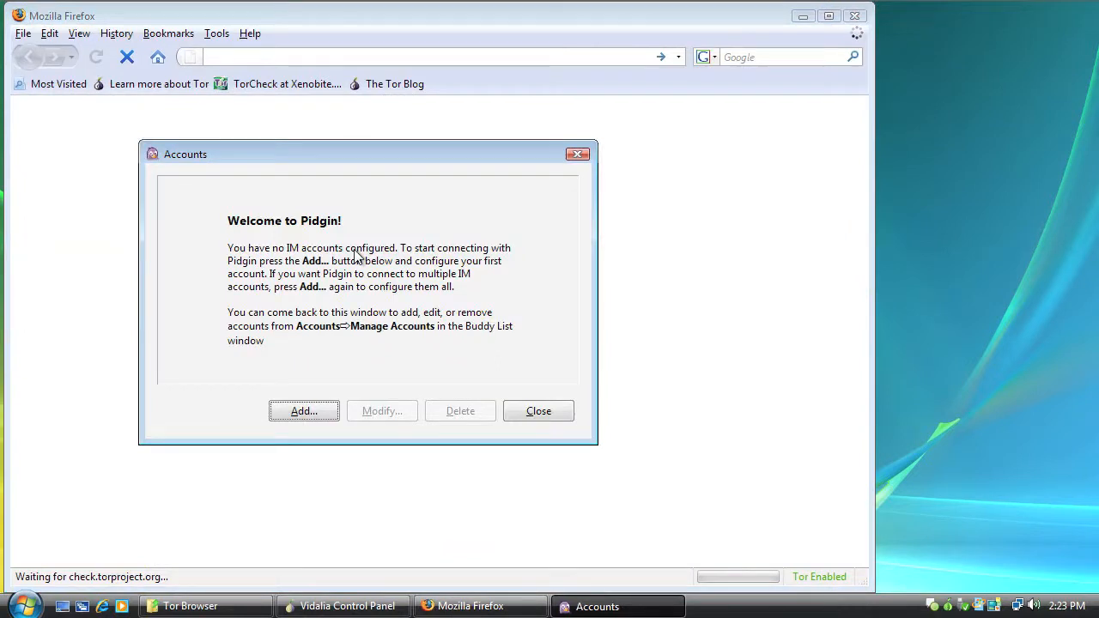
{"action": "mouse_move", "coordinate": [463, 328]}
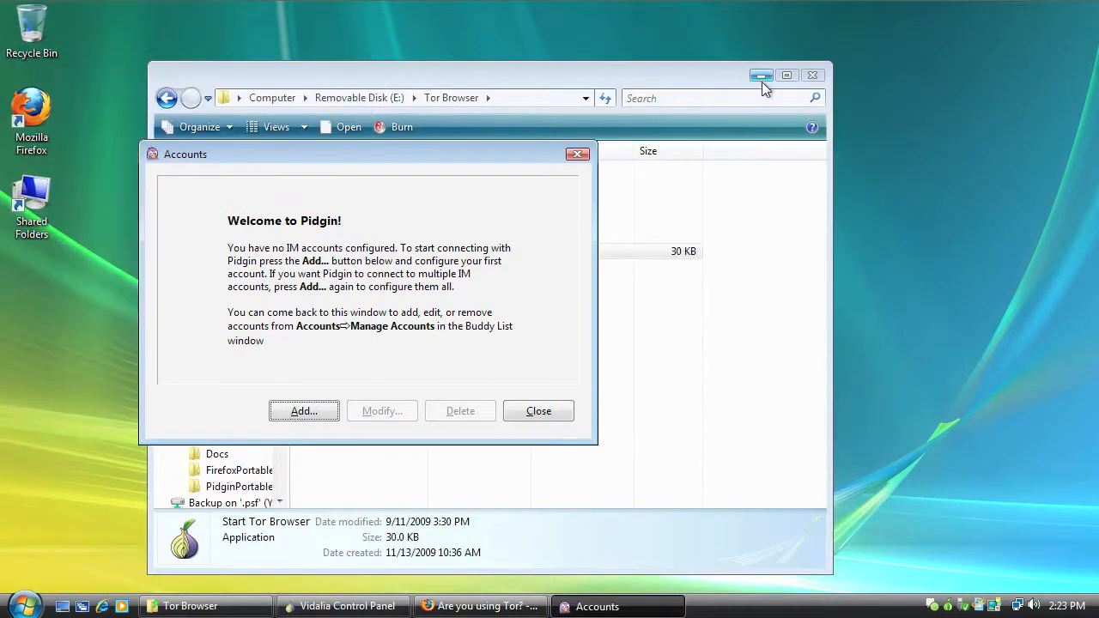
{"action": "left_click", "coordinate": [760, 76]}
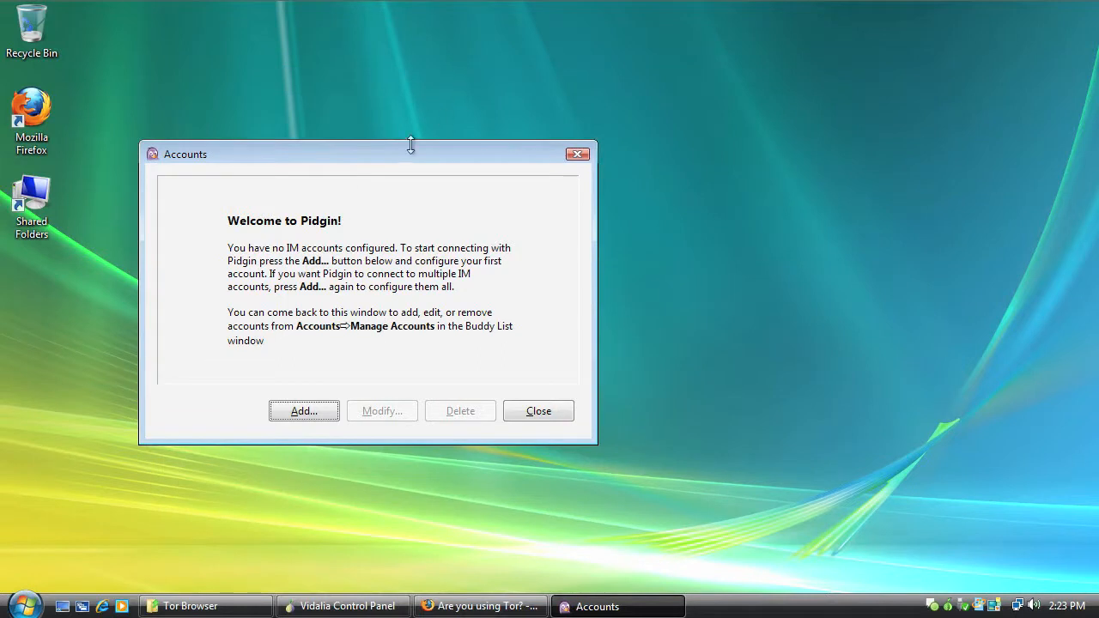
{"action": "mouse_move", "coordinate": [229, 340]}
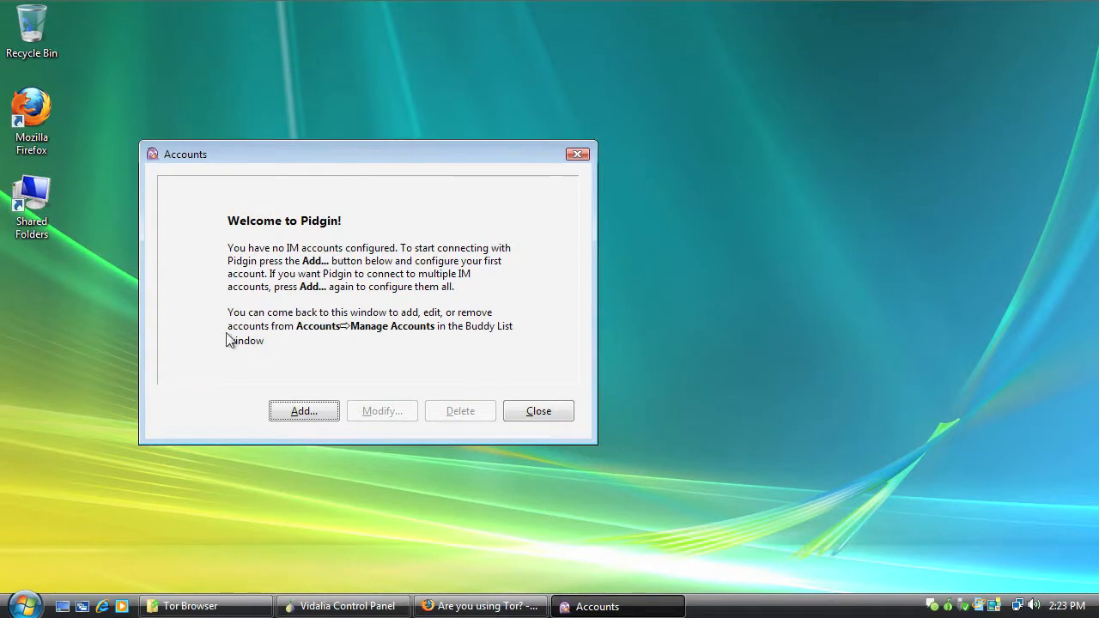
Add an AIM account with username 'free' and a remembered password.
{"action": "left_click", "coordinate": [303, 410]}
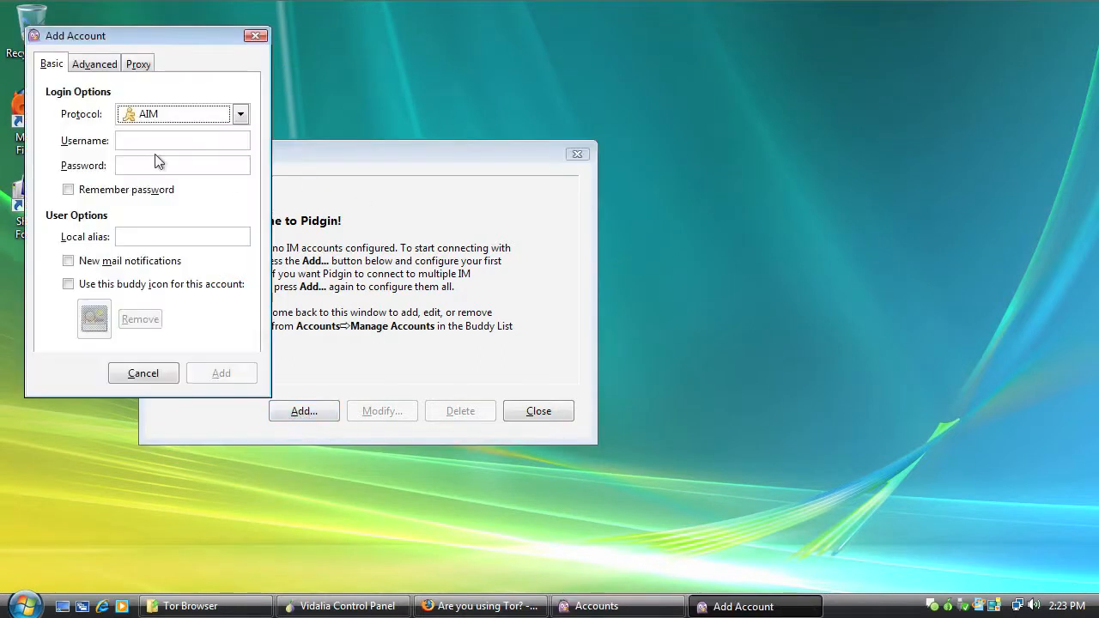
{"action": "left_click", "coordinate": [242, 114]}
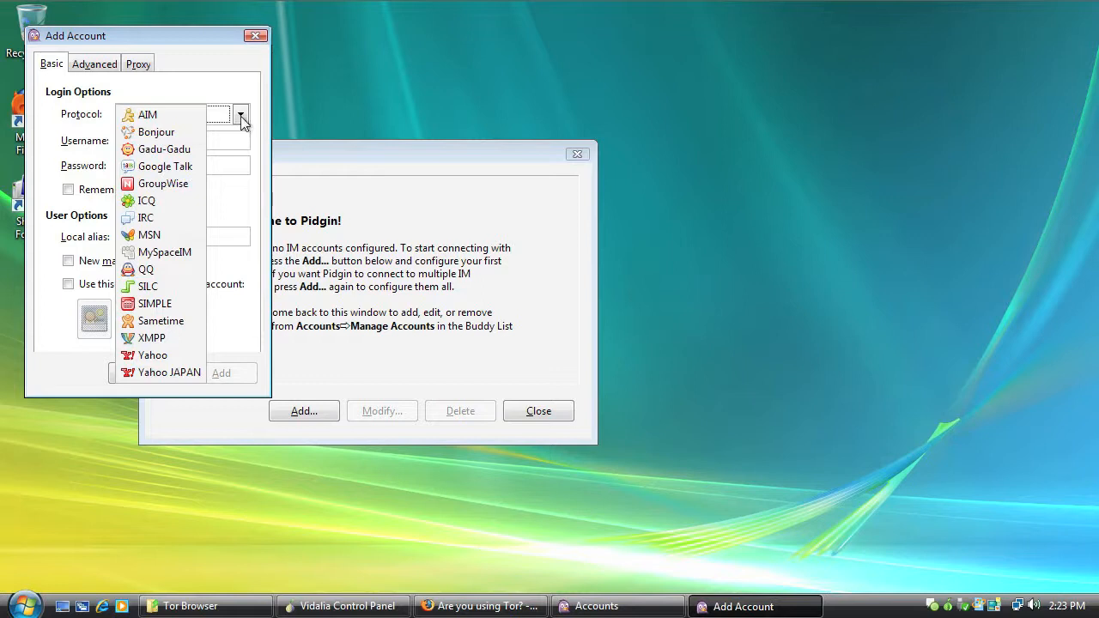
{"action": "left_click", "coordinate": [147, 114]}
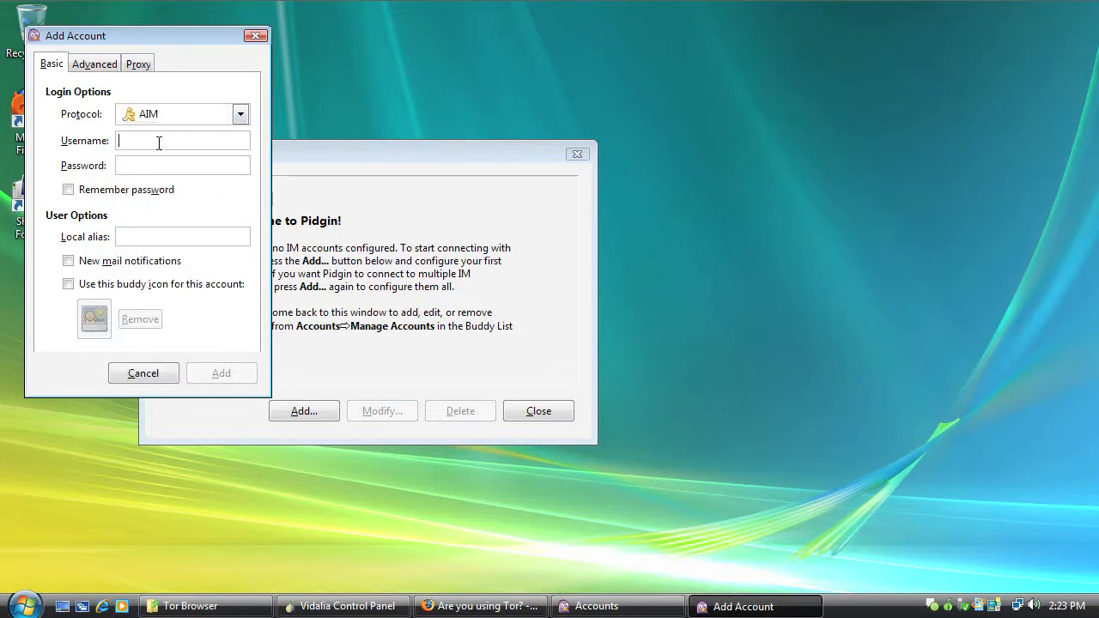
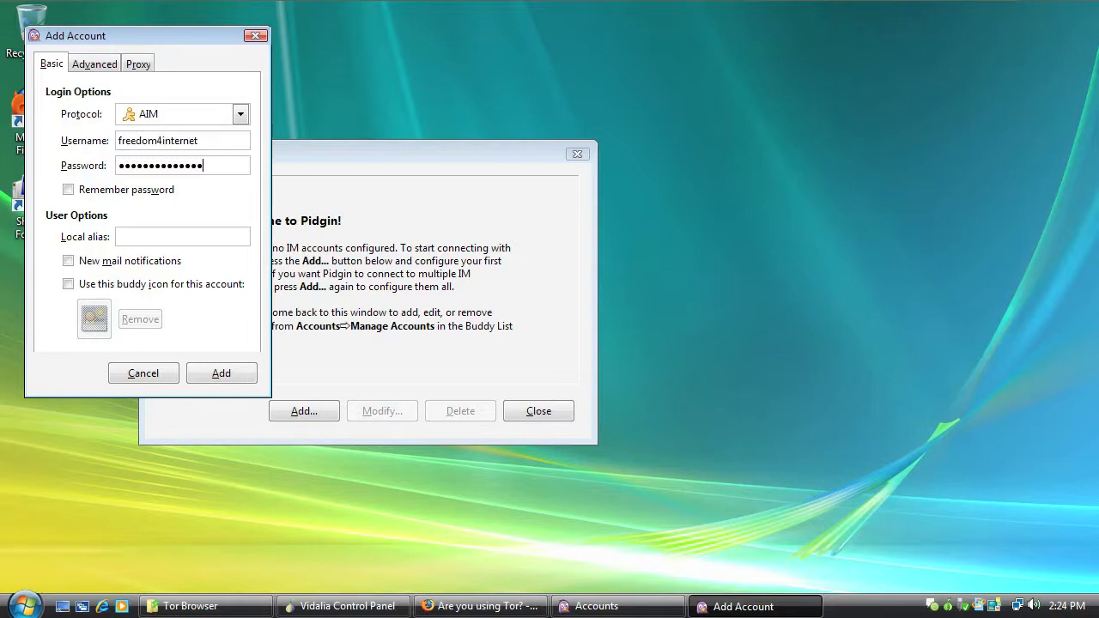
{"action": "left_click", "coordinate": [68, 189]}
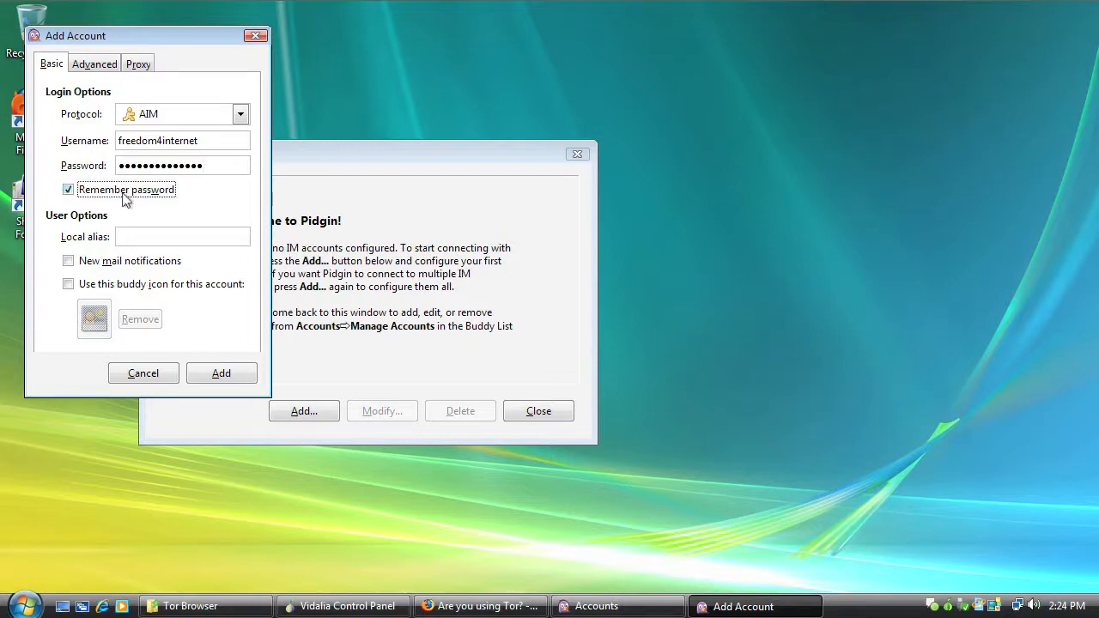
{"action": "left_click", "coordinate": [221, 372]}
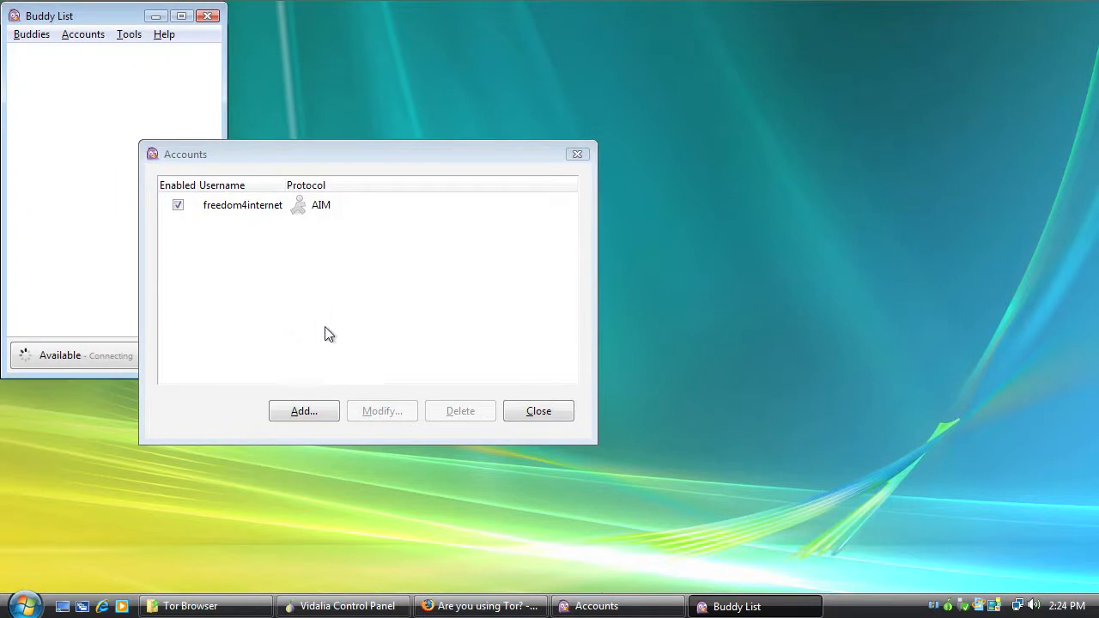
{"action": "mouse_move", "coordinate": [359, 305]}
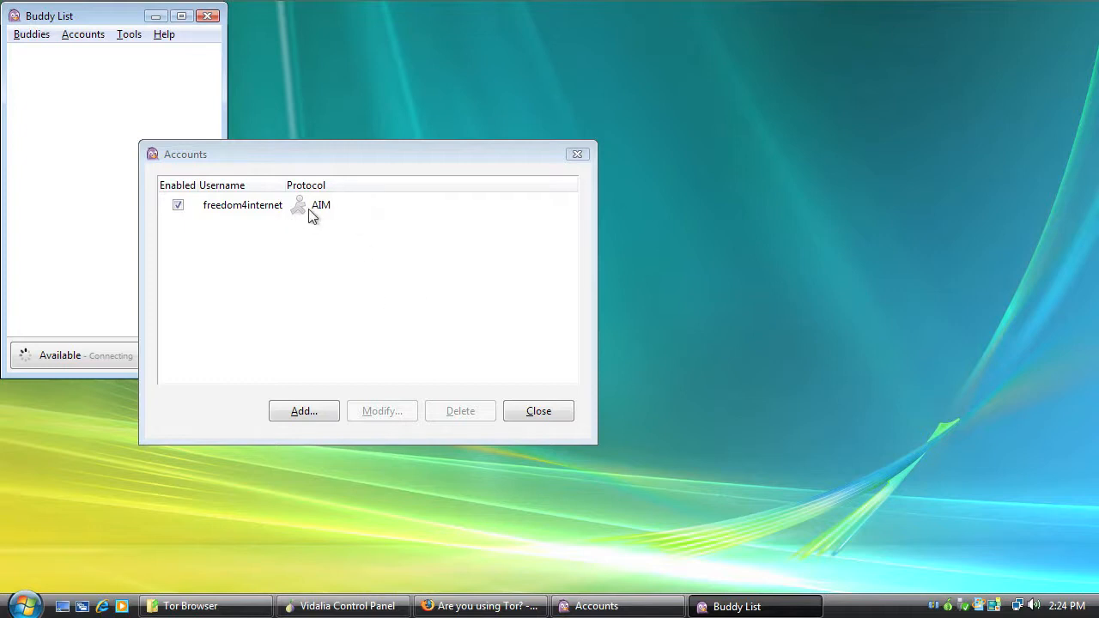
{"action": "mouse_move", "coordinate": [47, 115]}
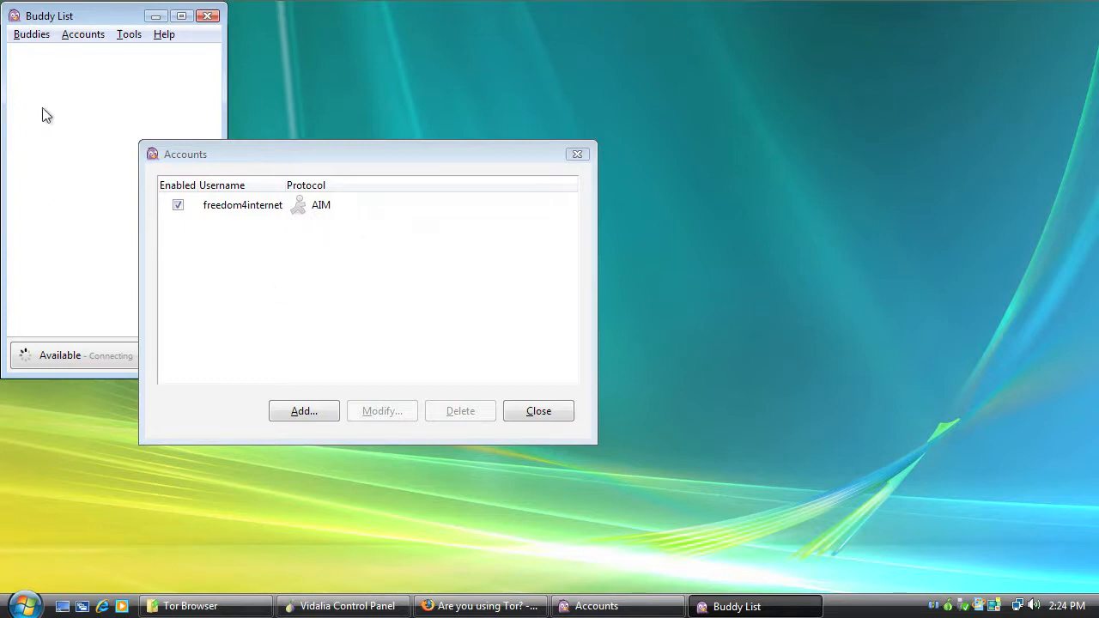
{"action": "mouse_move", "coordinate": [125, 155]}
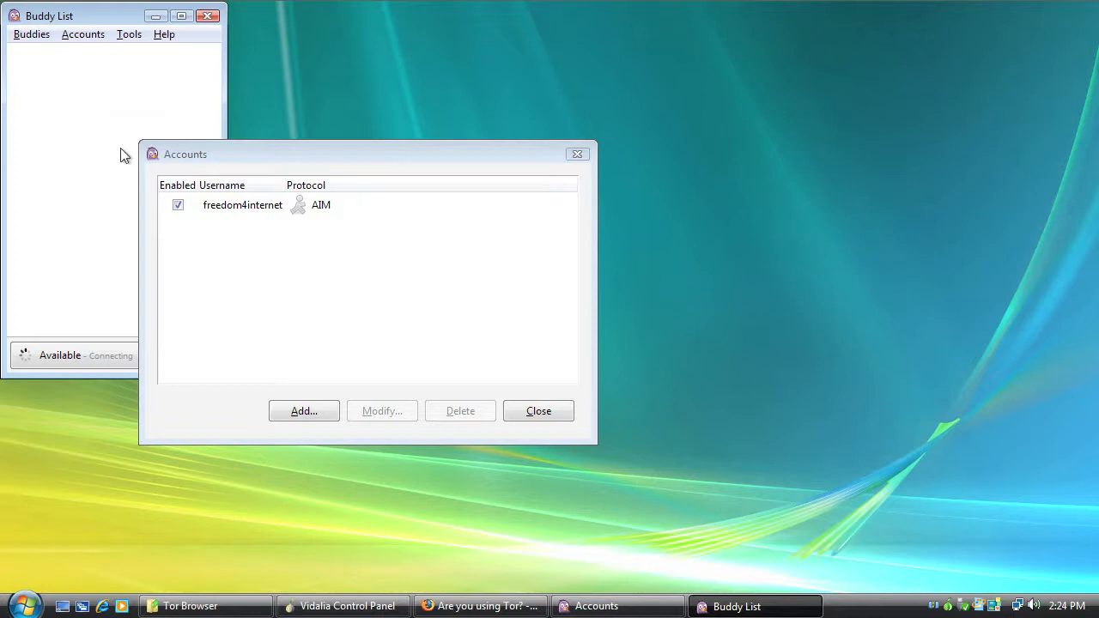
{"action": "mouse_move", "coordinate": [273, 159]}
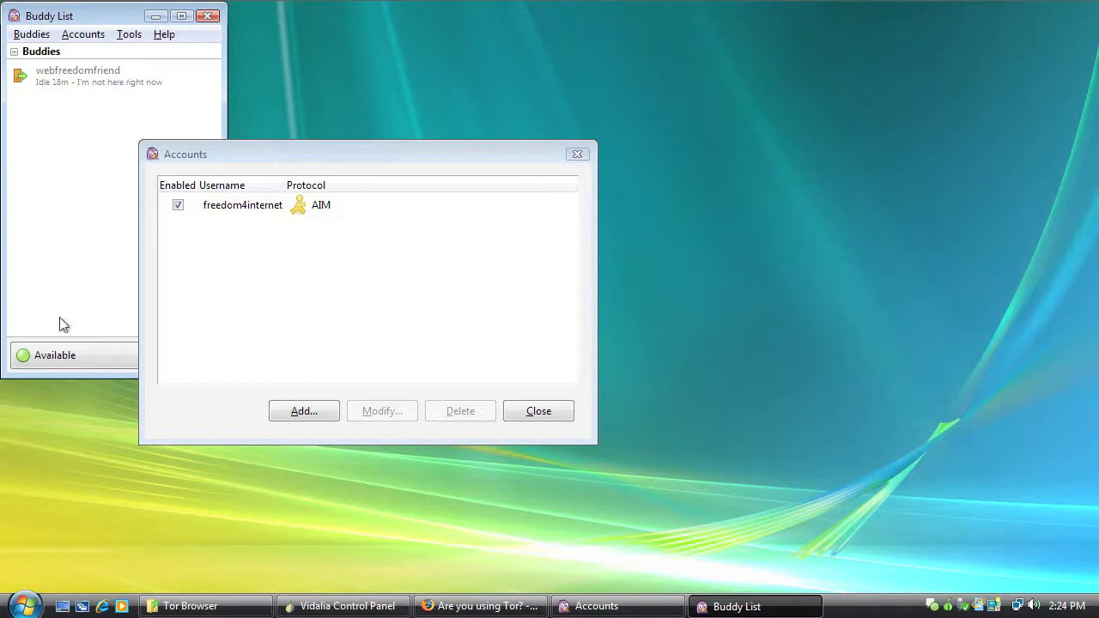
{"action": "mouse_move", "coordinate": [38, 92]}
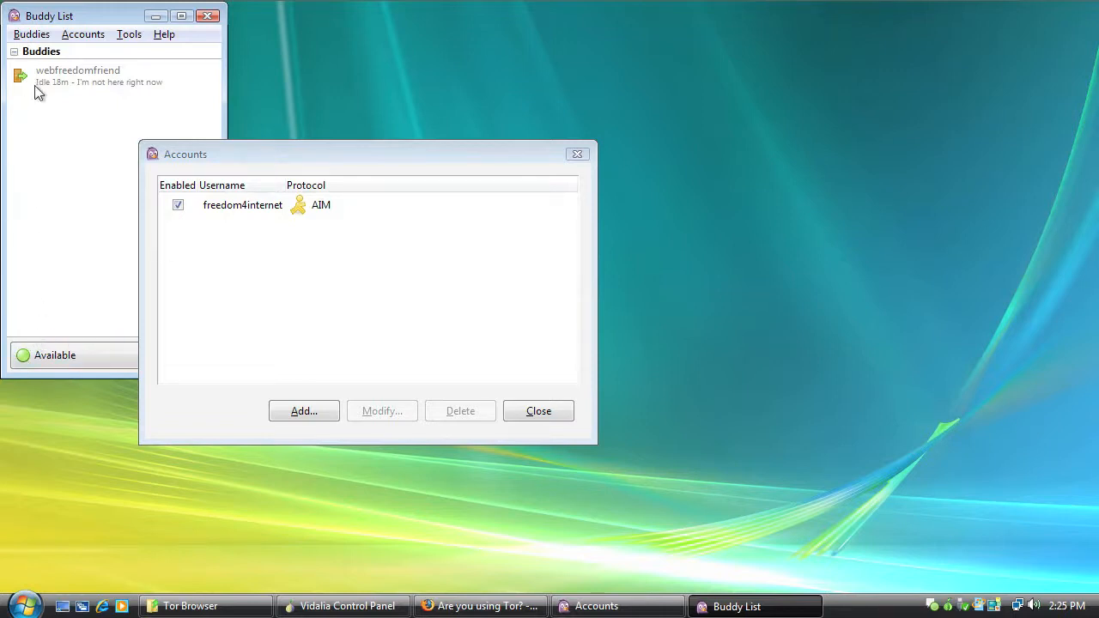
{"action": "mouse_move", "coordinate": [529, 388]}
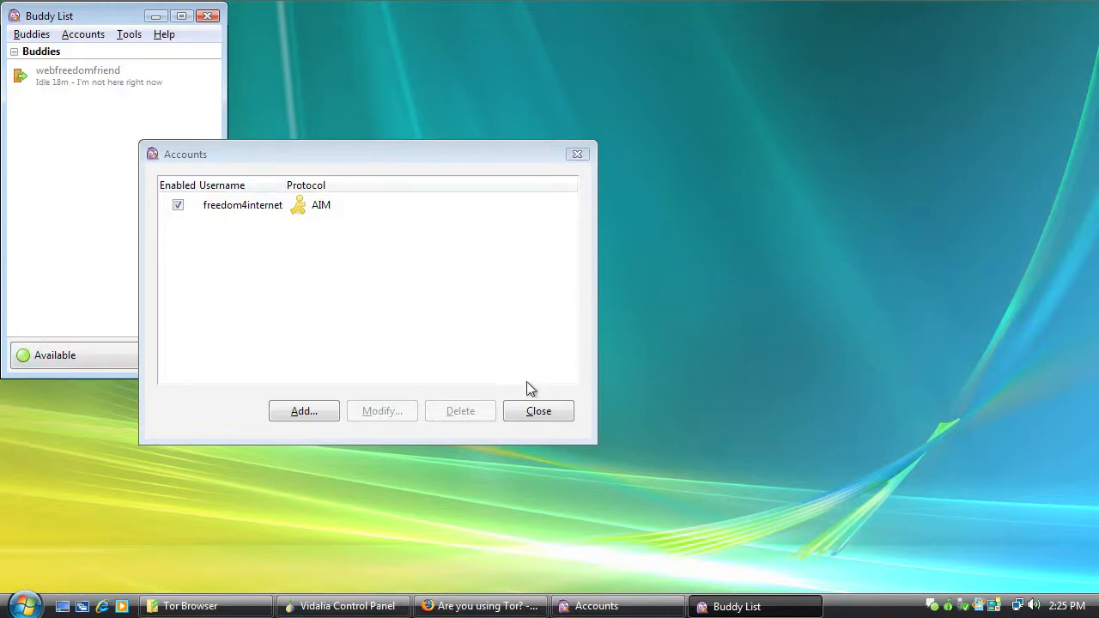
Close the Accounts window, leaving only the Buddy List.
{"action": "left_click", "coordinate": [538, 410]}
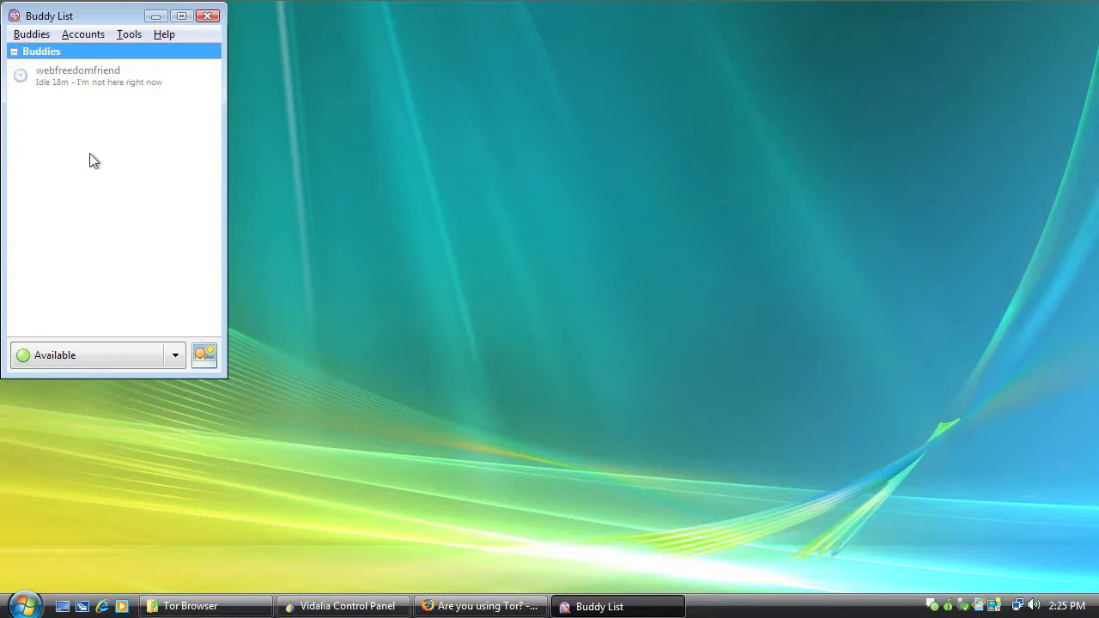
{"action": "mouse_move", "coordinate": [107, 121]}
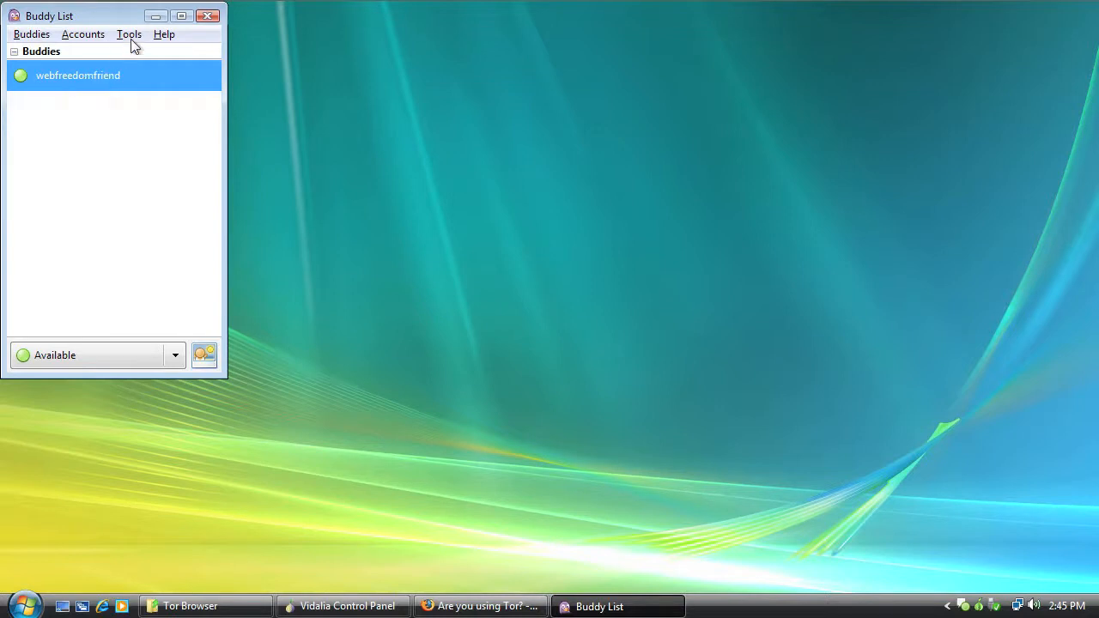
Open Tools > Plugins and select the Off-the-Record Messaging plugin.
{"action": "left_click", "coordinate": [129, 33]}
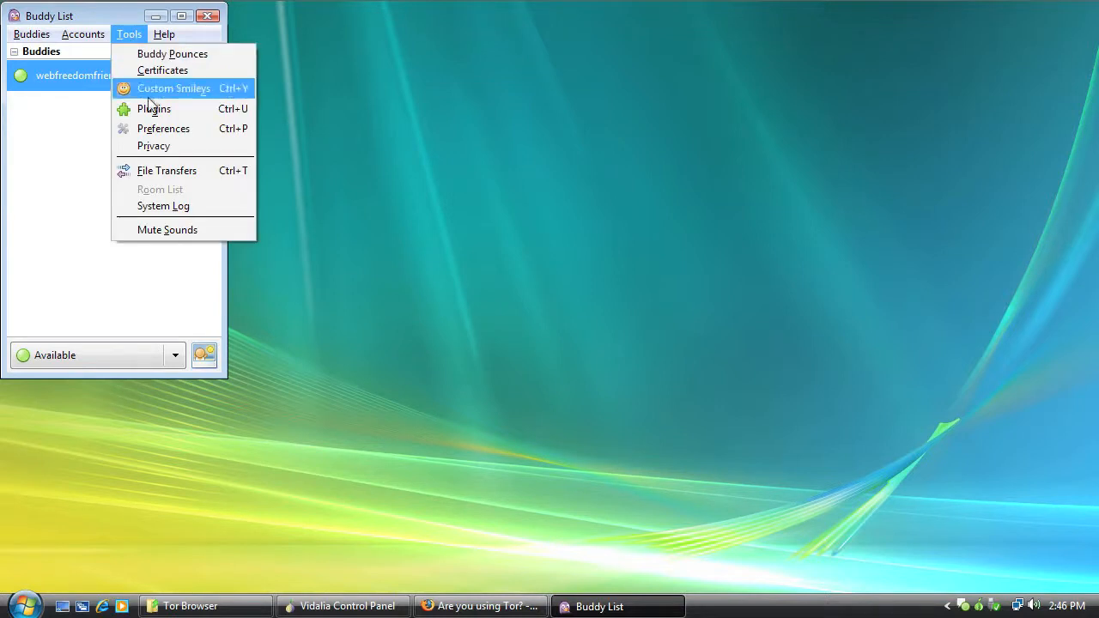
{"action": "left_click", "coordinate": [154, 108]}
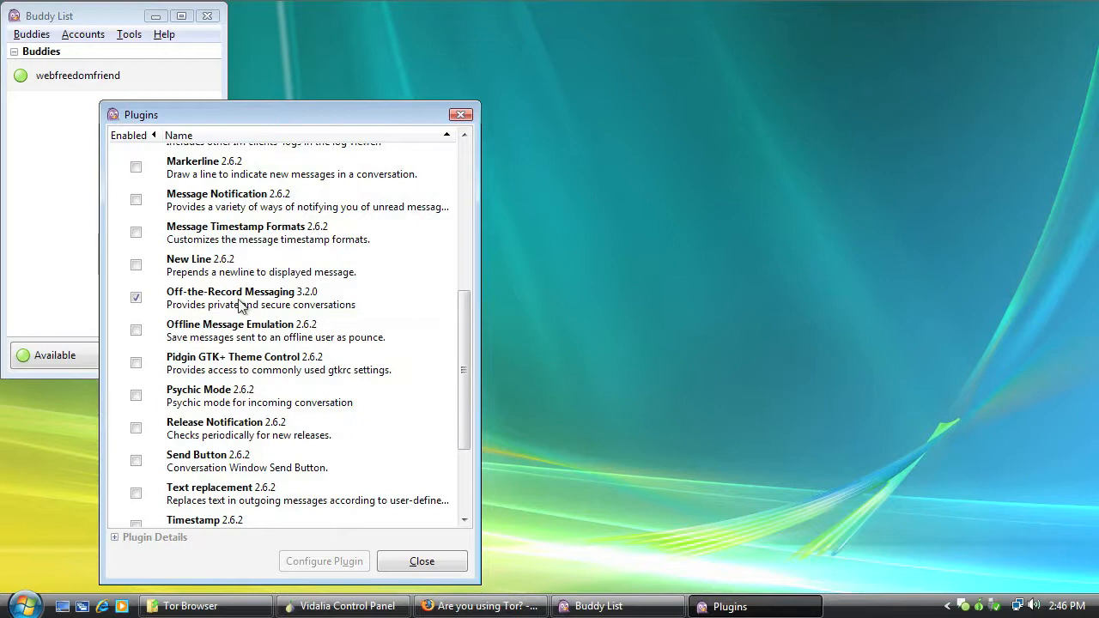
{"action": "mouse_move", "coordinate": [249, 304]}
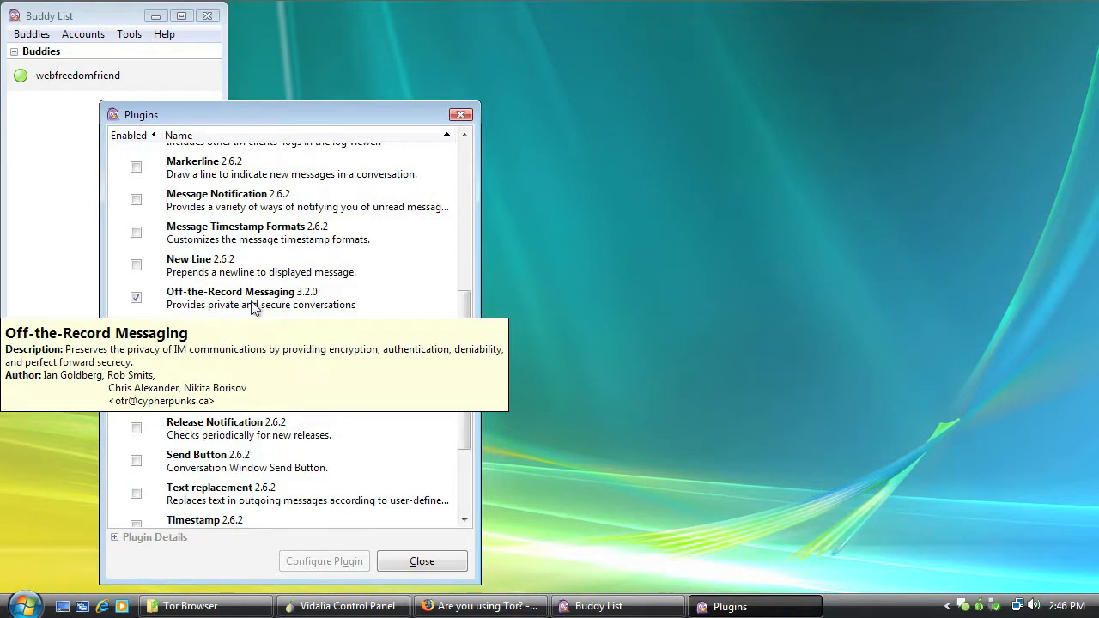
{"action": "left_click", "coordinate": [241, 298]}
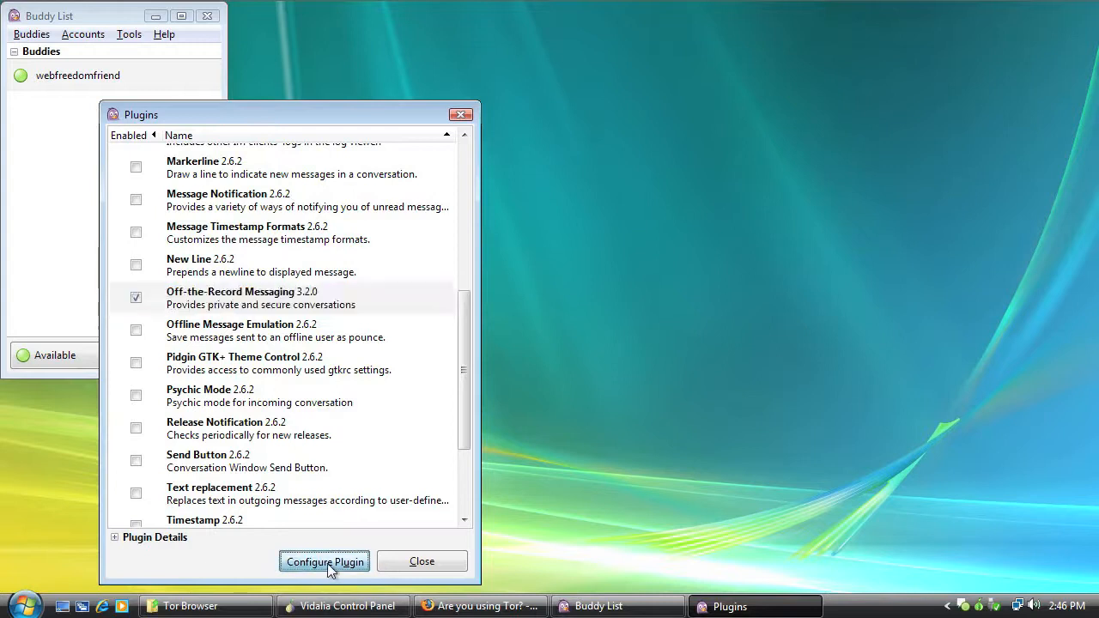
Review the Off-the-Record Messaging settings, then close them and the Plugins window.
{"action": "left_click", "coordinate": [324, 562]}
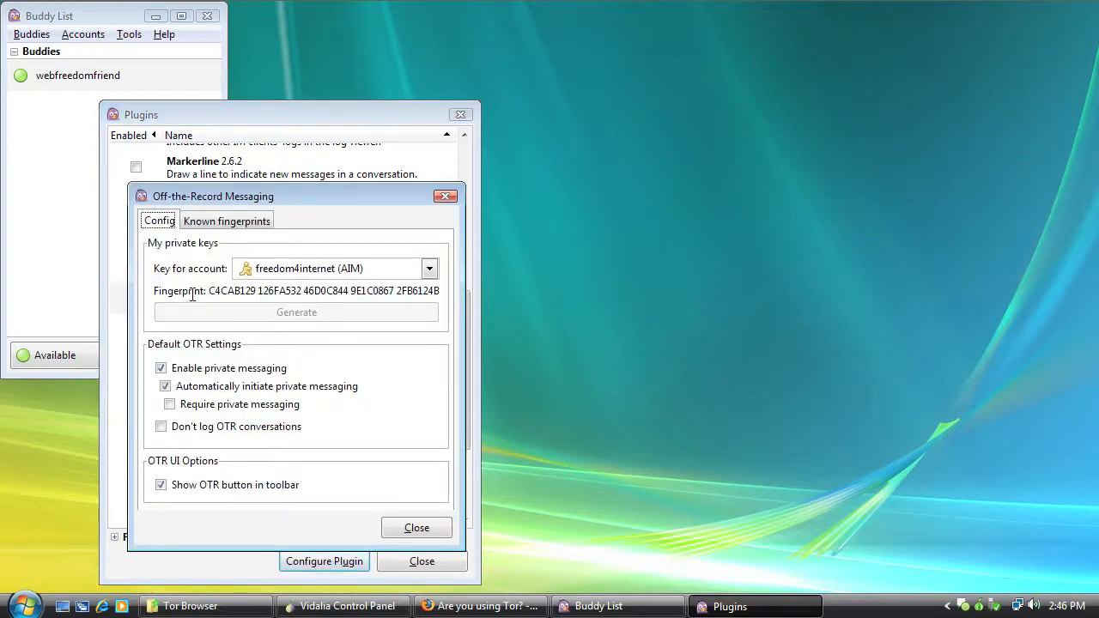
{"action": "mouse_move", "coordinate": [507, 297]}
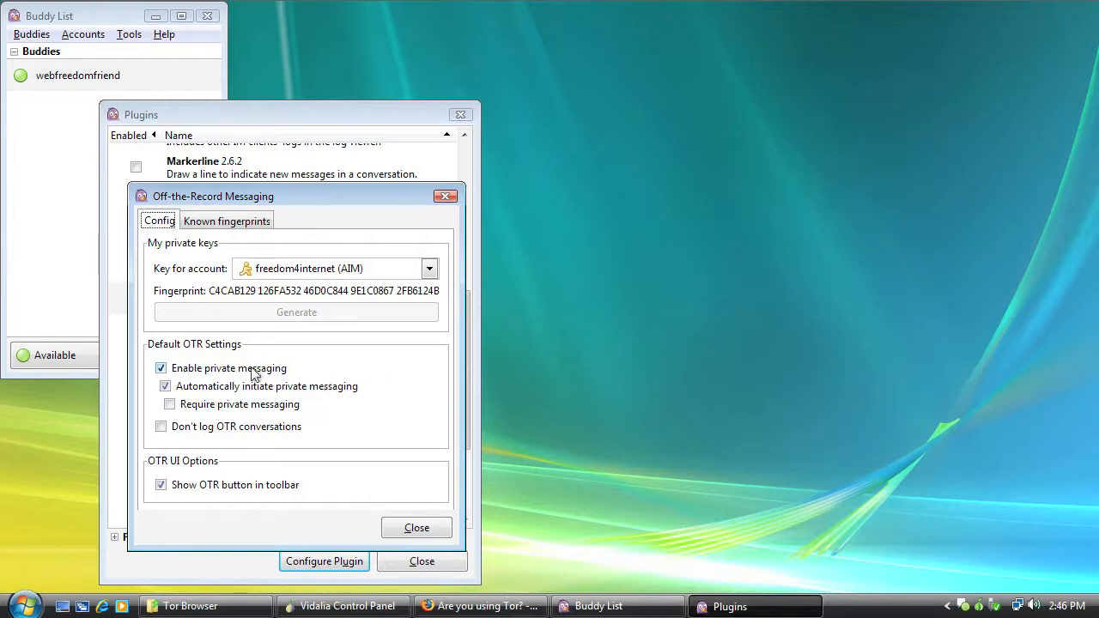
{"action": "mouse_move", "coordinate": [376, 333]}
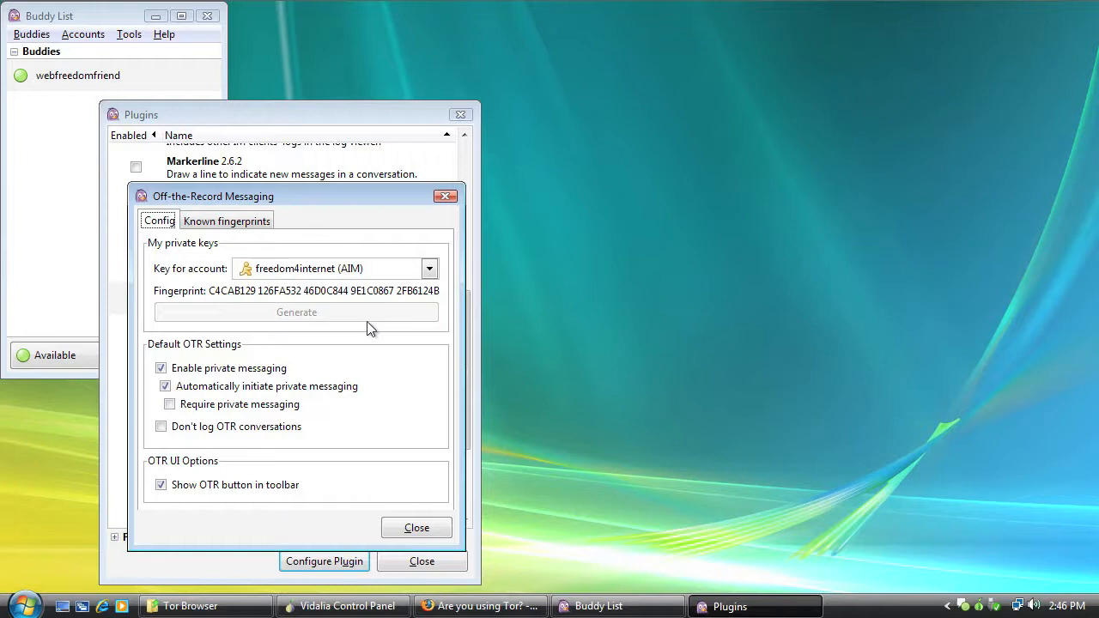
{"action": "mouse_move", "coordinate": [340, 328]}
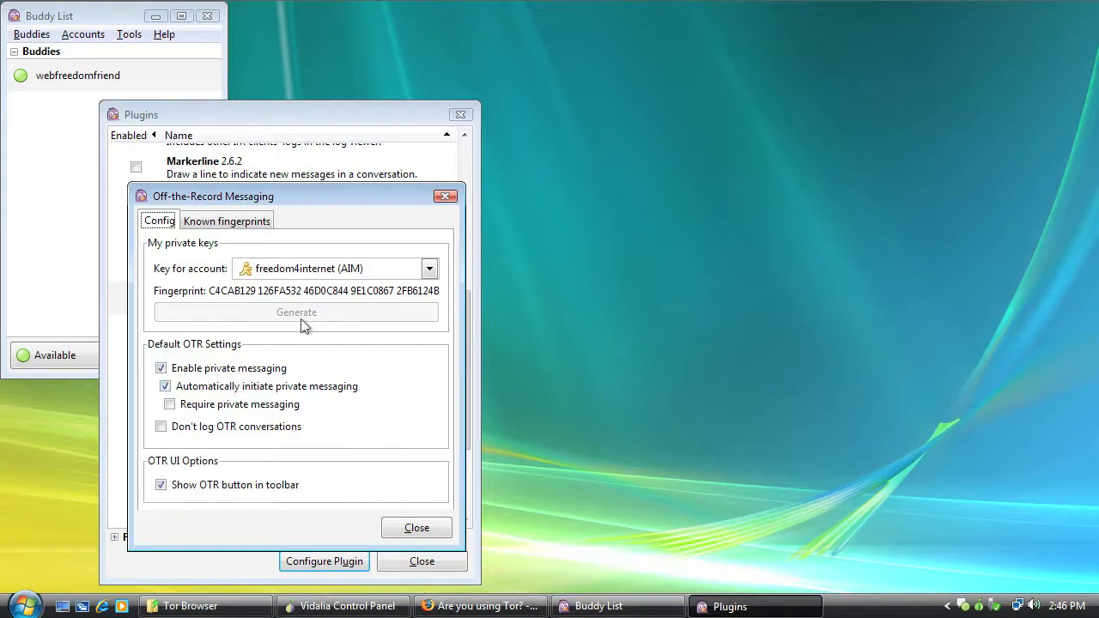
{"action": "mouse_move", "coordinate": [252, 307]}
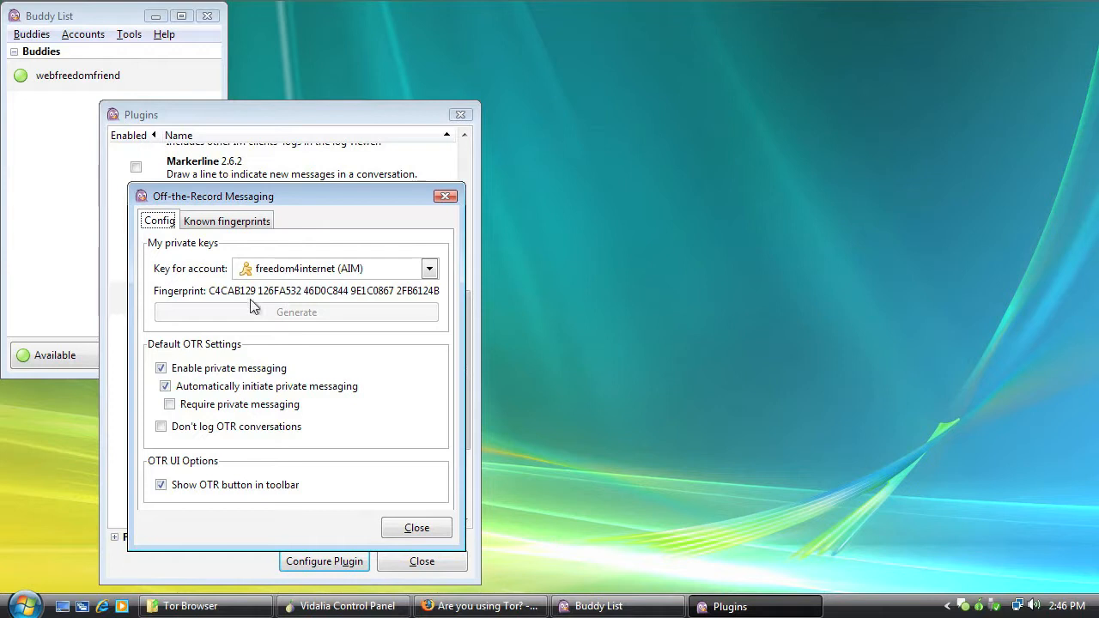
{"action": "mouse_move", "coordinate": [429, 521]}
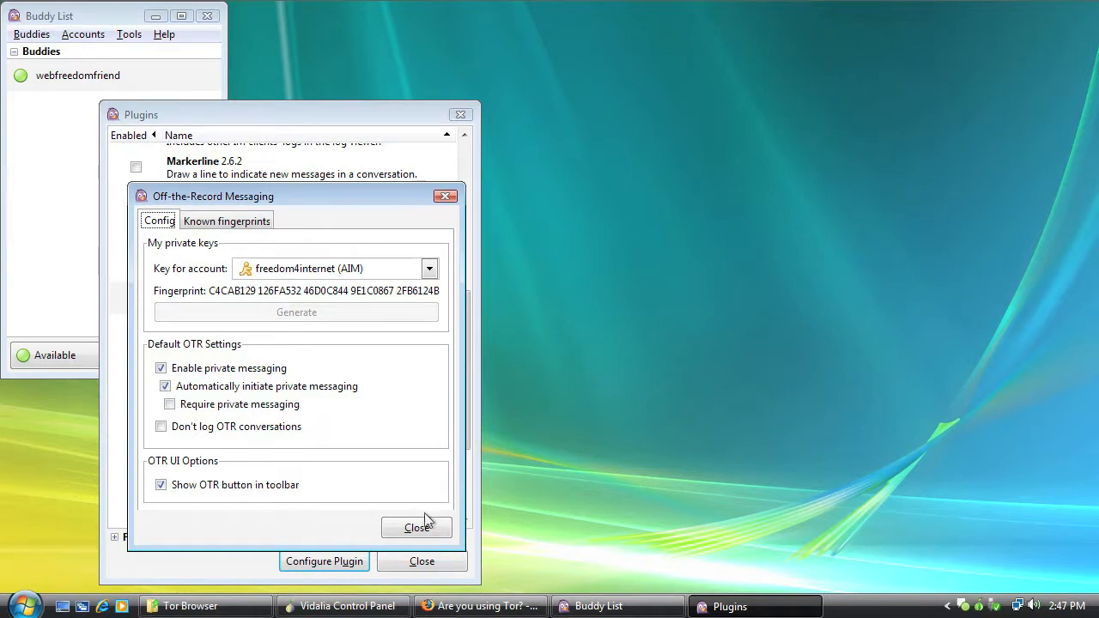
{"action": "left_click", "coordinate": [416, 527]}
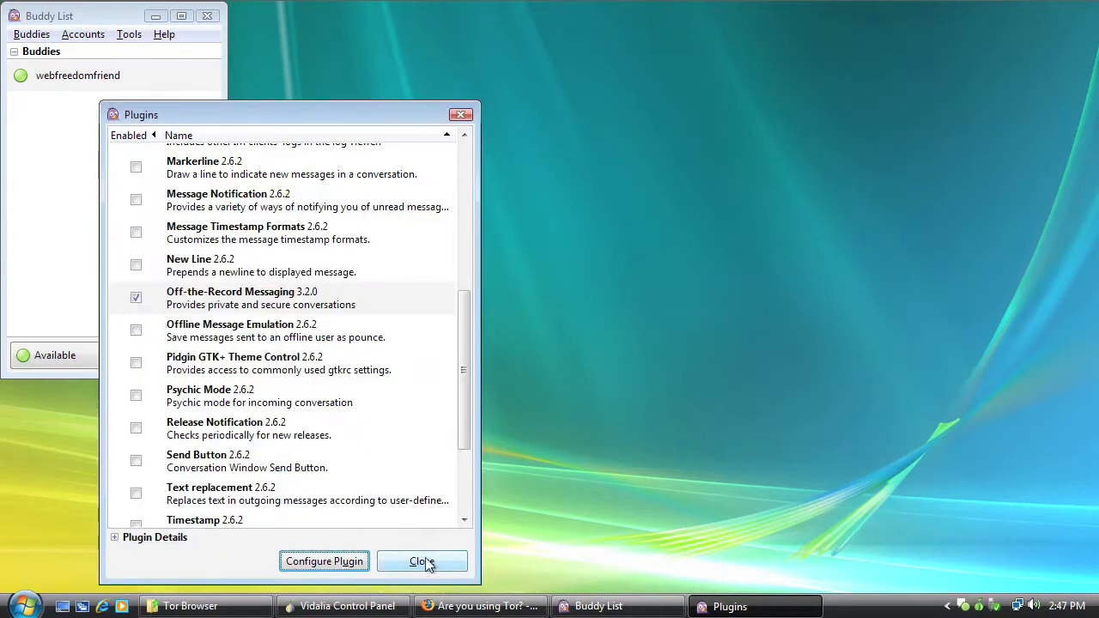
{"action": "left_click", "coordinate": [421, 561]}
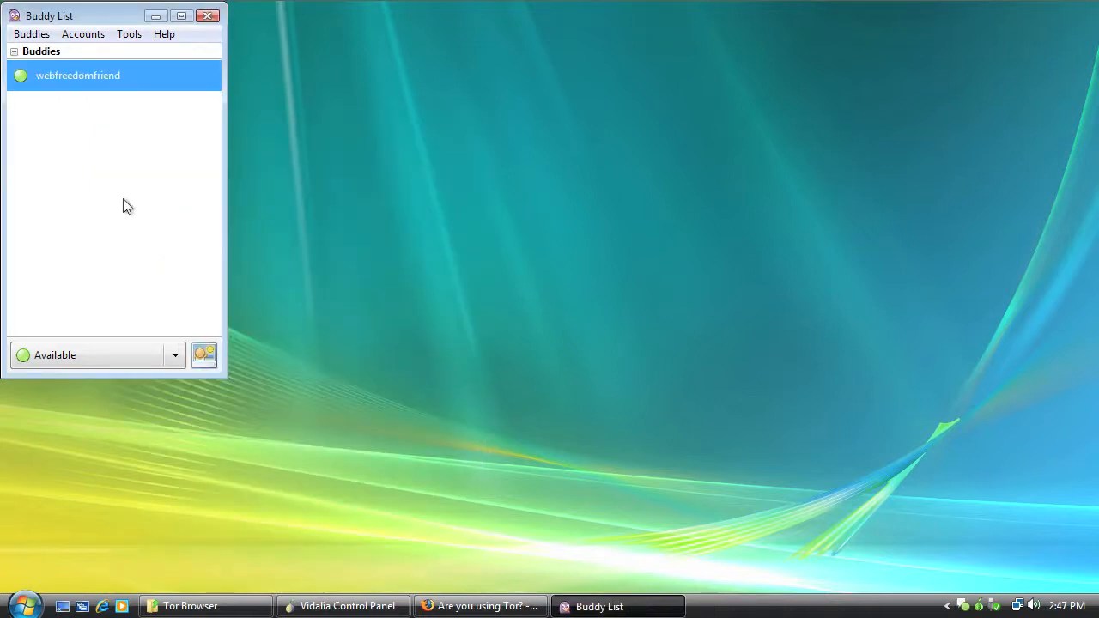
Open a chat with webfreedomfriend and start an OTR private conversation.
{"action": "double_click", "coordinate": [78, 75]}
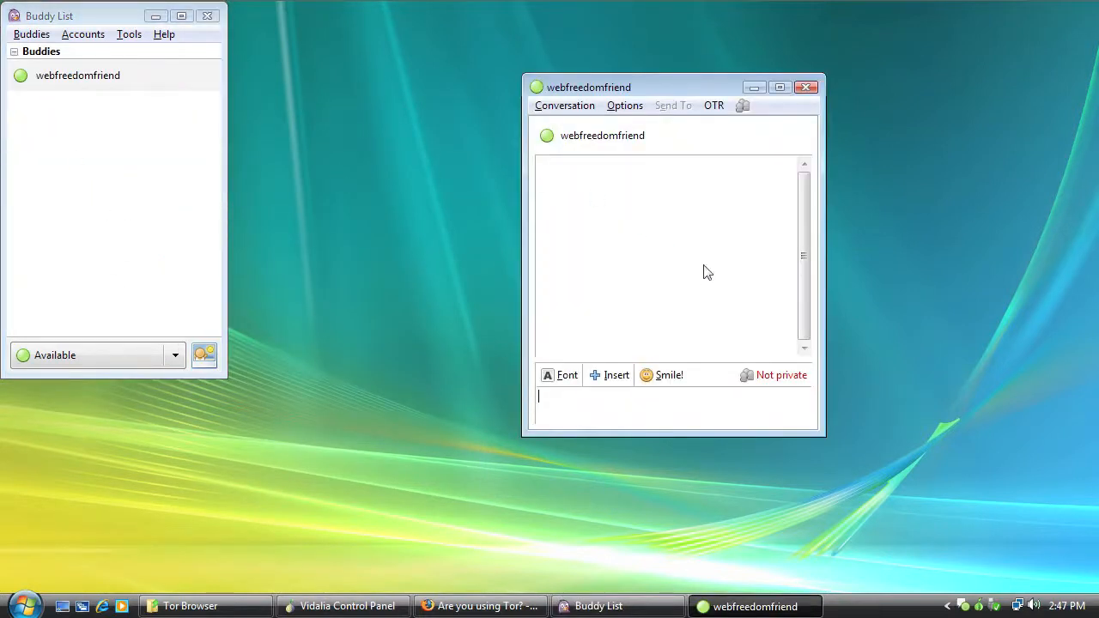
{"action": "mouse_move", "coordinate": [753, 320]}
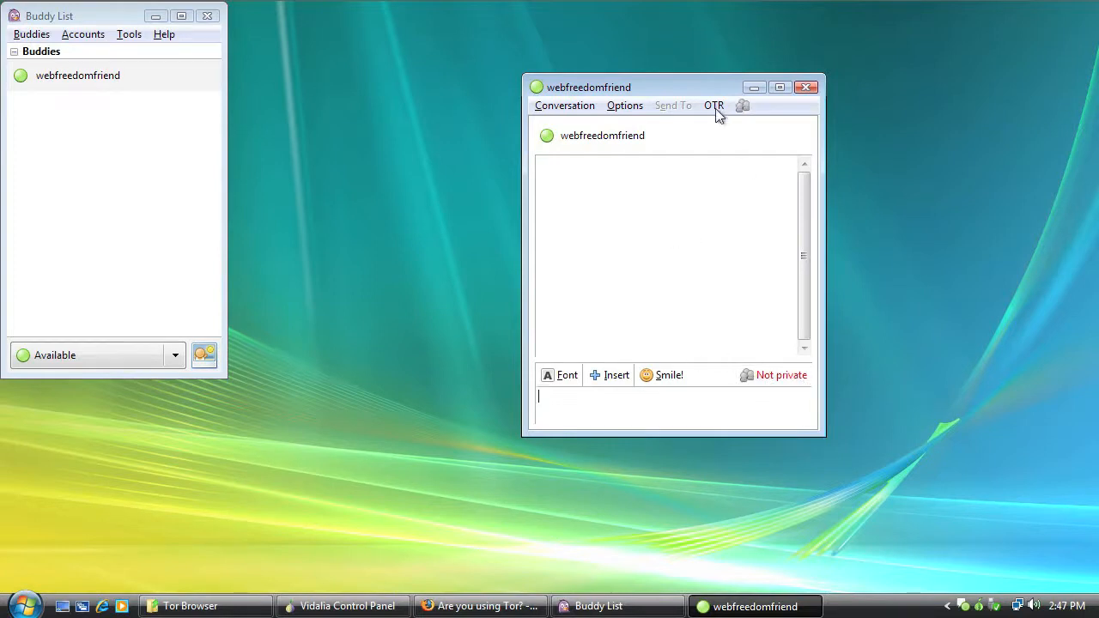
{"action": "left_click", "coordinate": [713, 105]}
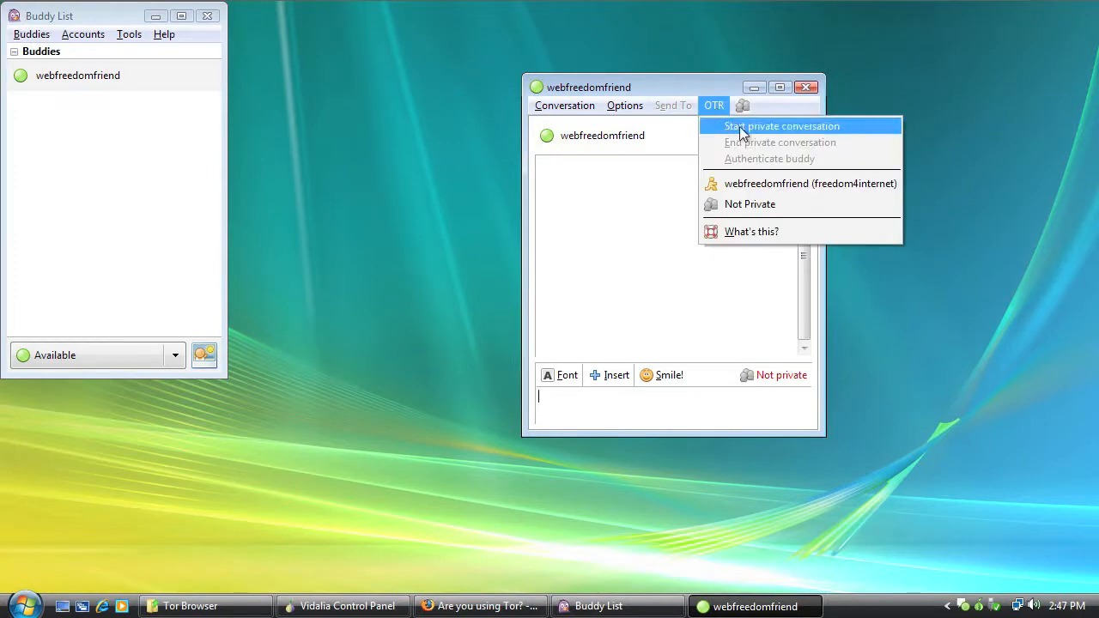
{"action": "mouse_move", "coordinate": [745, 163]}
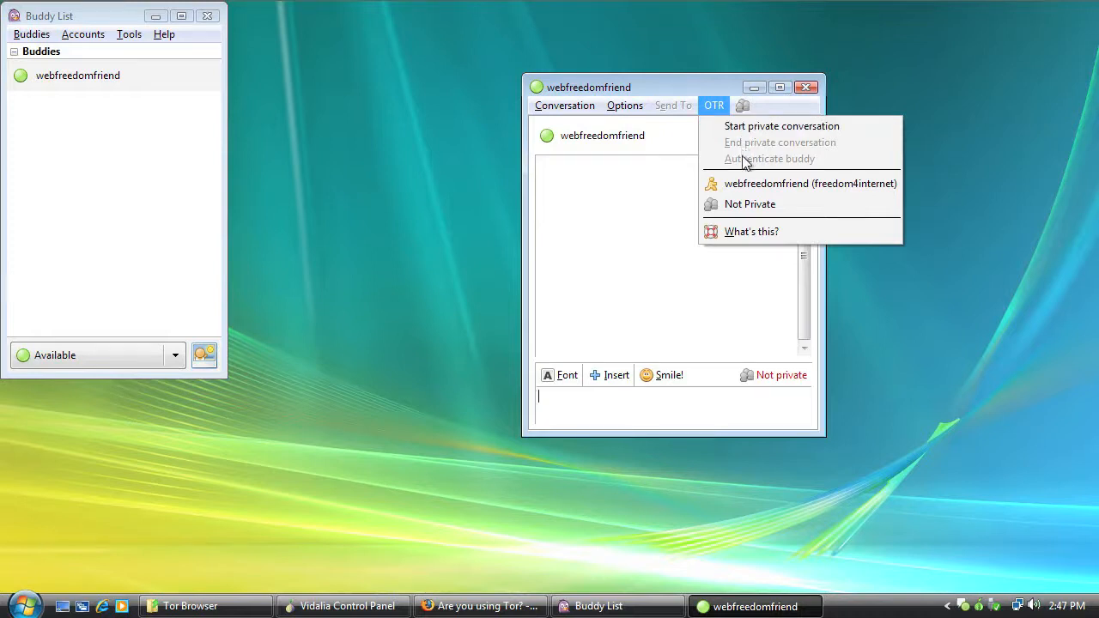
{"action": "mouse_move", "coordinate": [740, 163]}
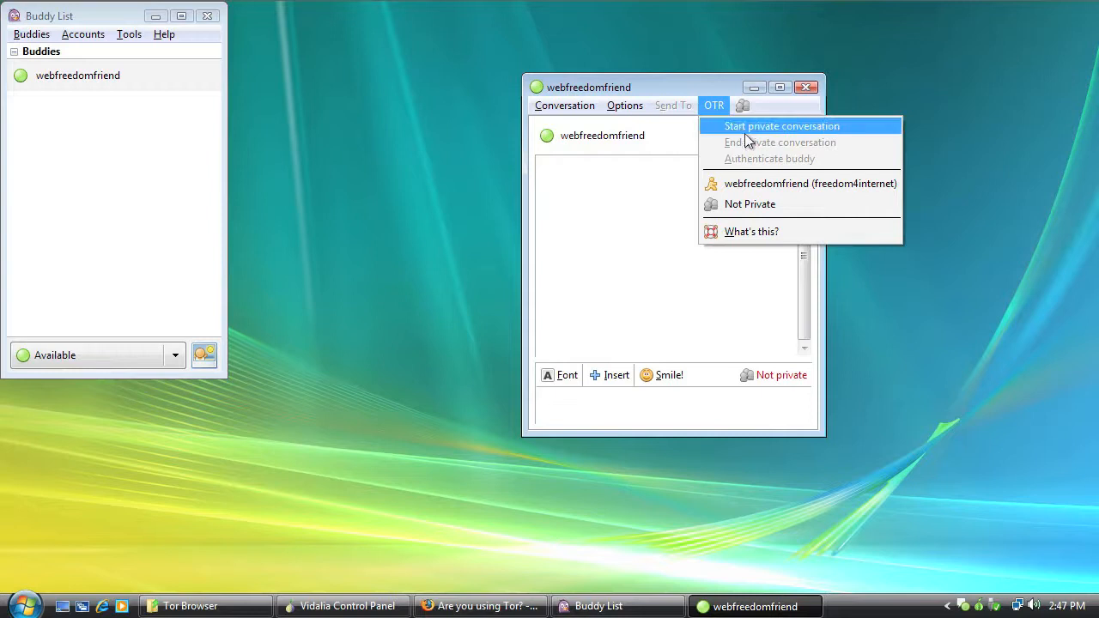
{"action": "left_click", "coordinate": [781, 126]}
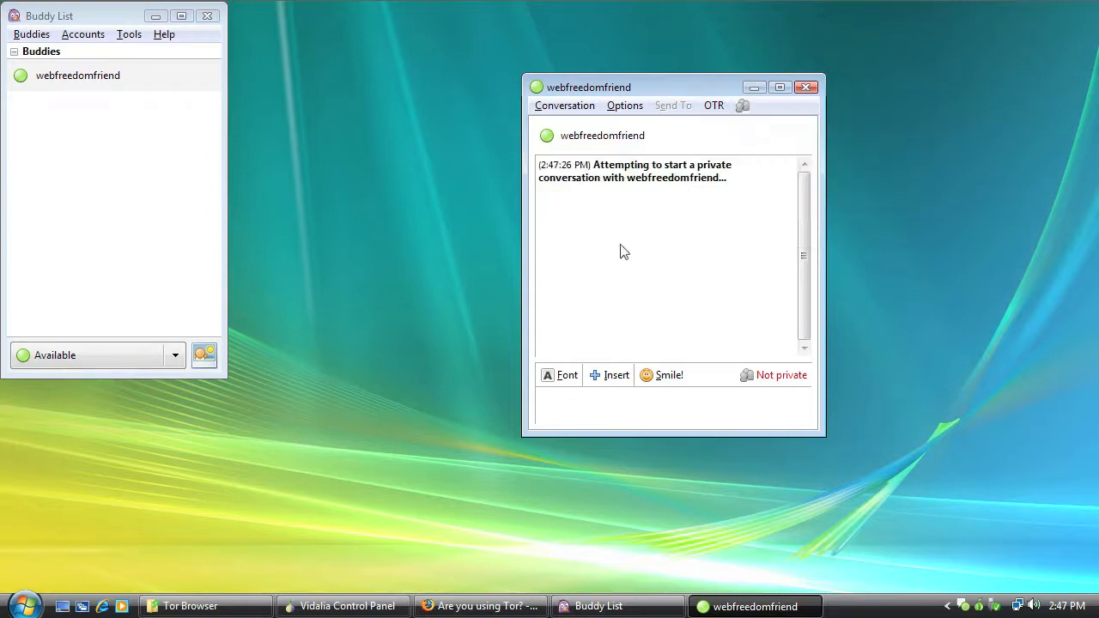
{"action": "left_click", "coordinate": [640, 396]}
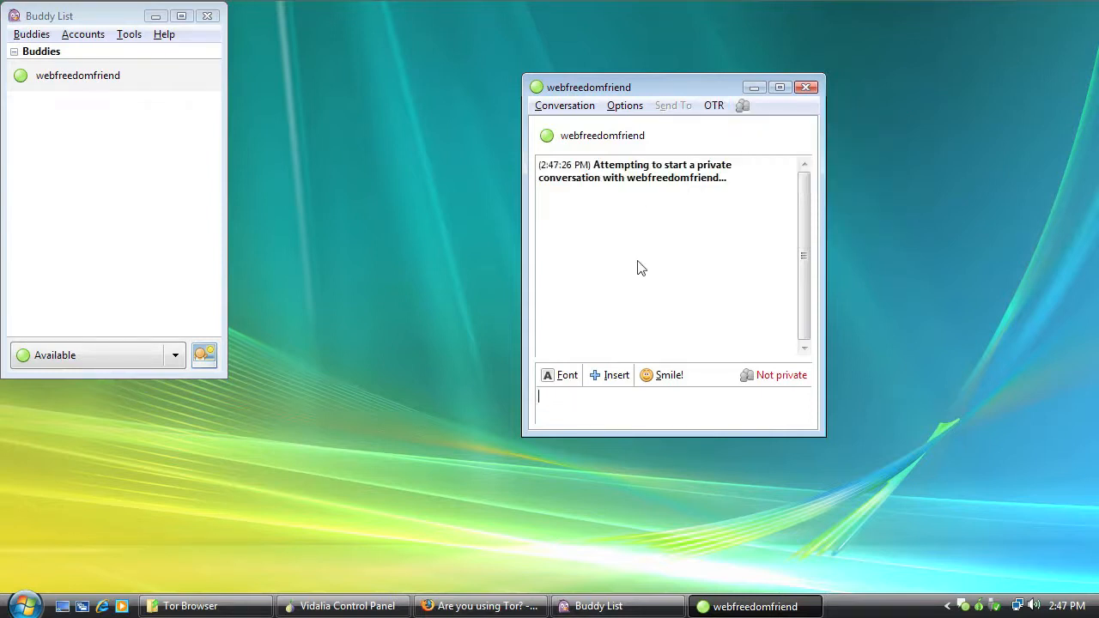
{"action": "mouse_move", "coordinate": [764, 177]}
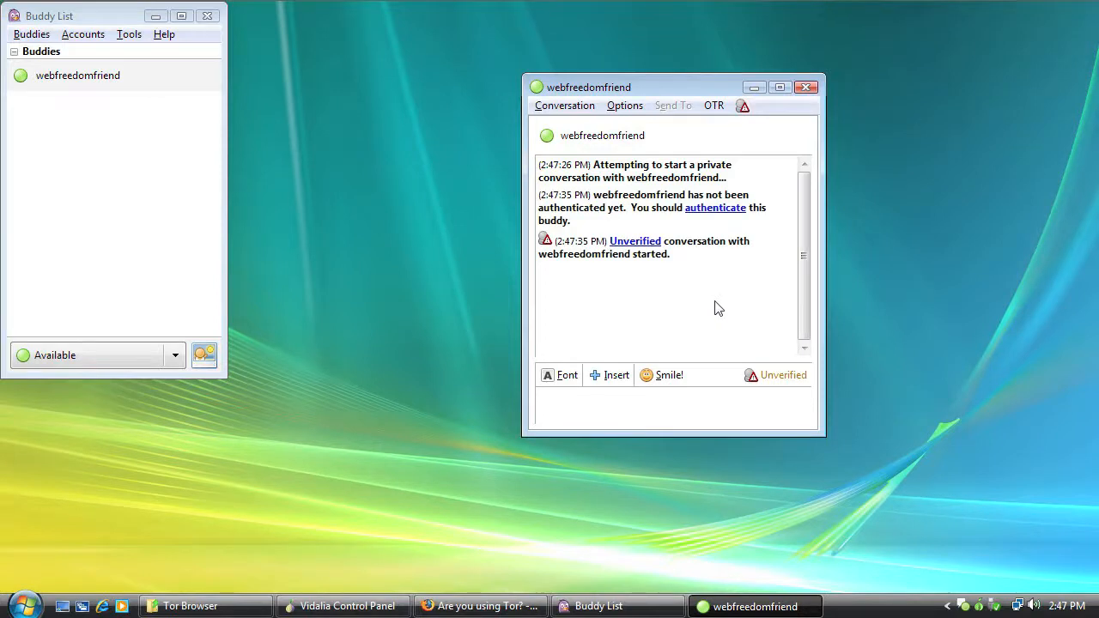
{"action": "mouse_move", "coordinate": [767, 332]}
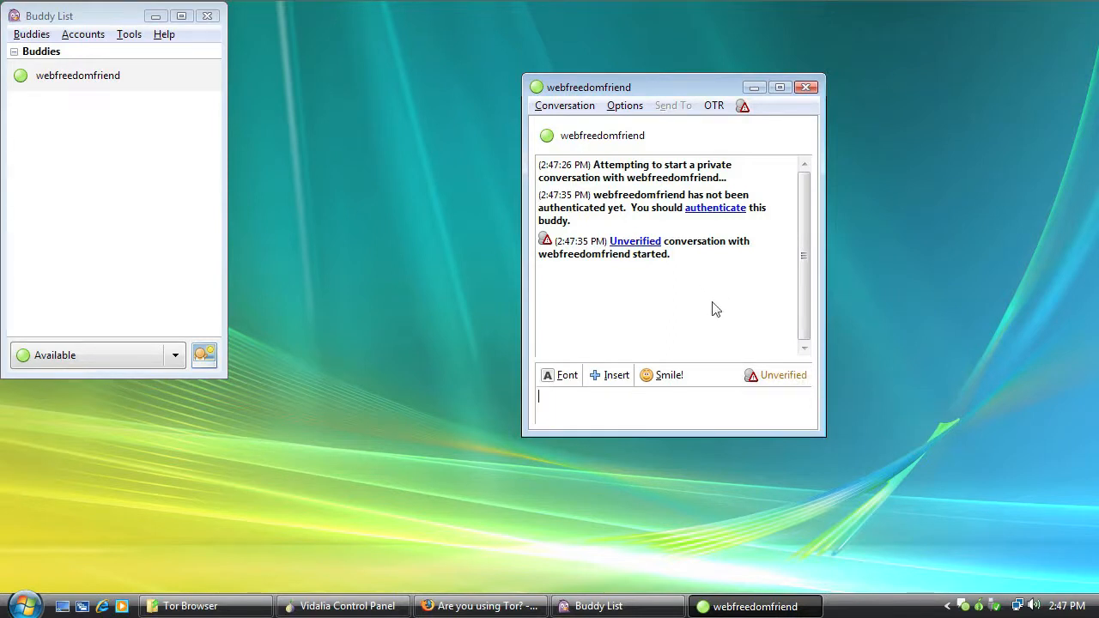
{"action": "mouse_move", "coordinate": [712, 133]}
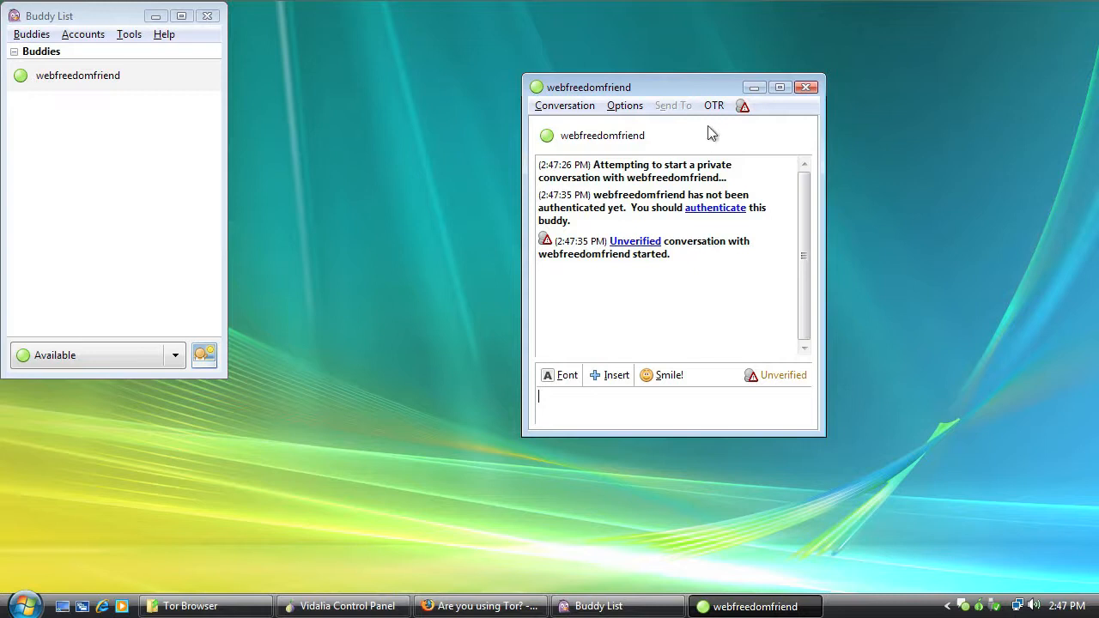
{"action": "mouse_move", "coordinate": [724, 107]}
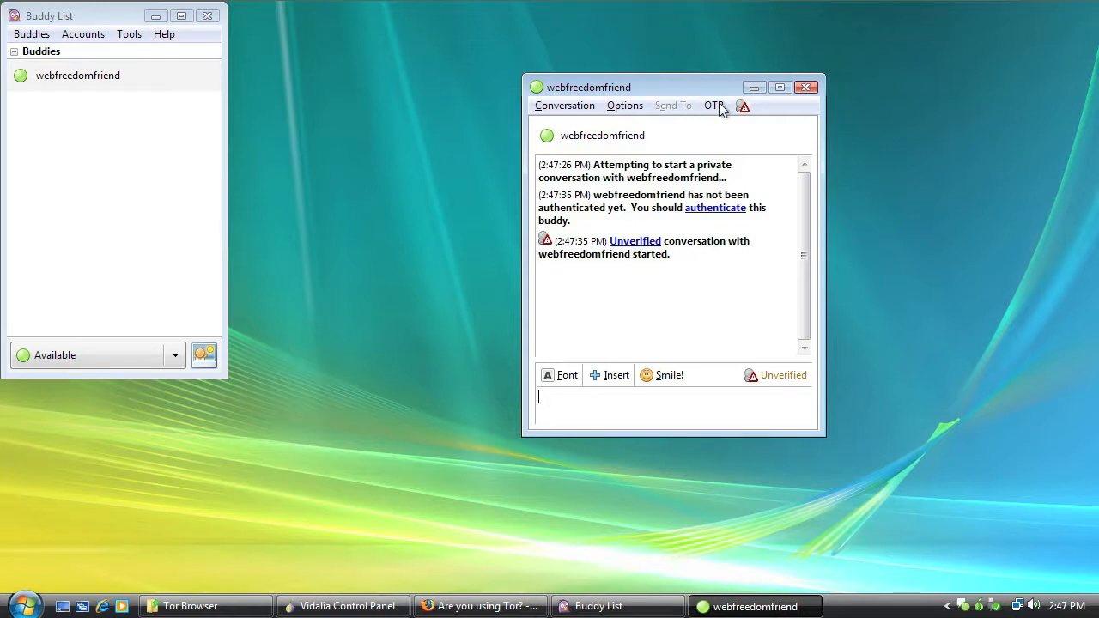
Open OTR > Authenticate buddy and expand the authentication method dropdown.
{"action": "left_click", "coordinate": [713, 105]}
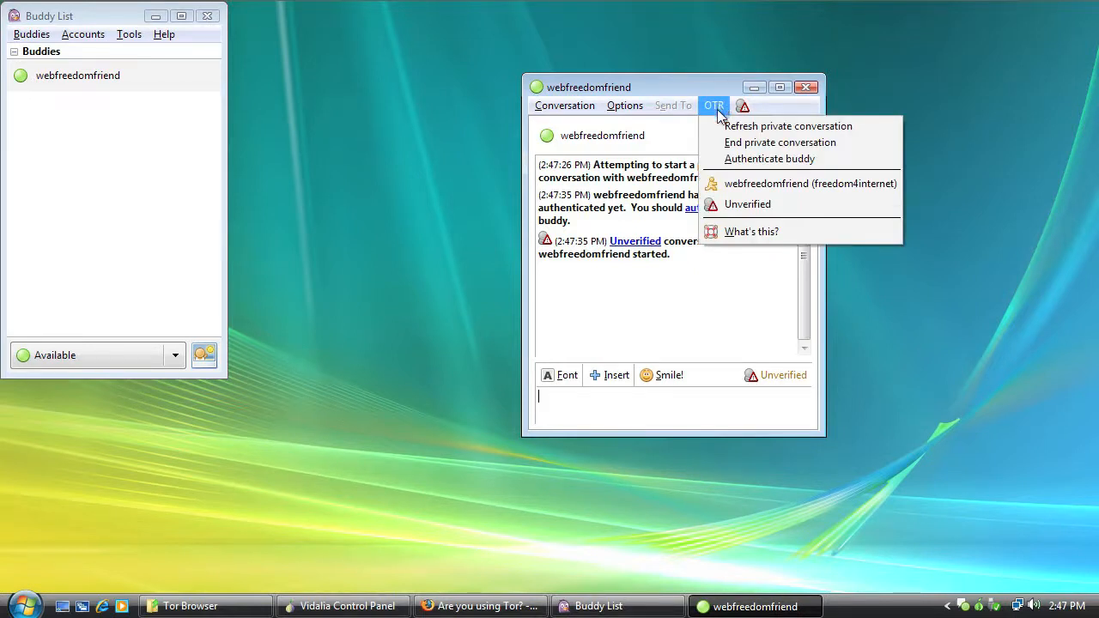
{"action": "left_click", "coordinate": [769, 159]}
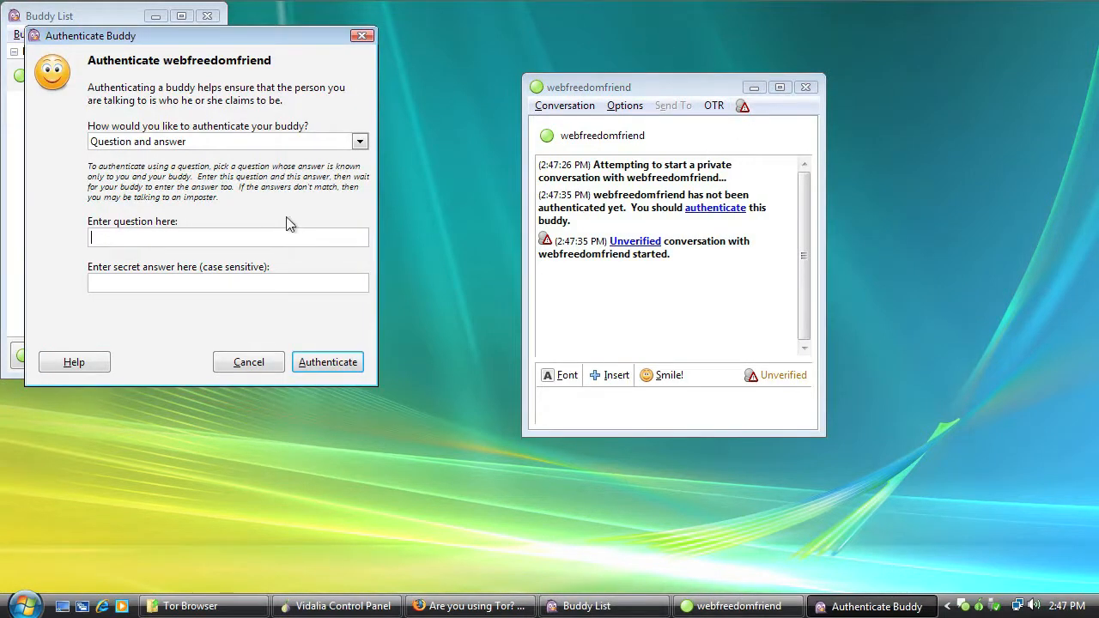
{"action": "mouse_move", "coordinate": [267, 196]}
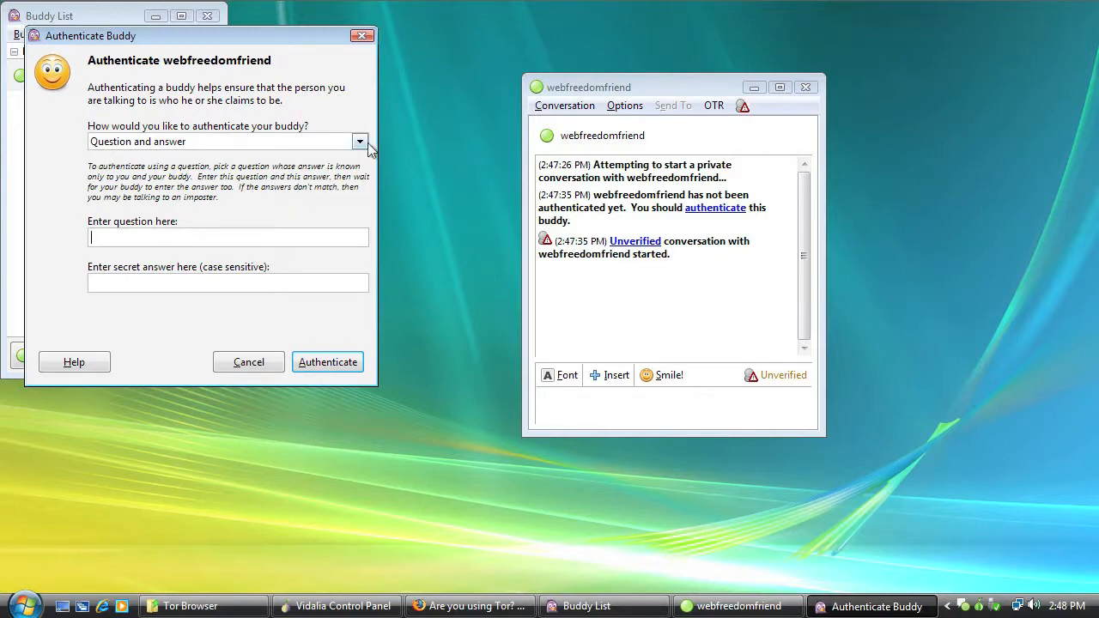
{"action": "left_click", "coordinate": [358, 141]}
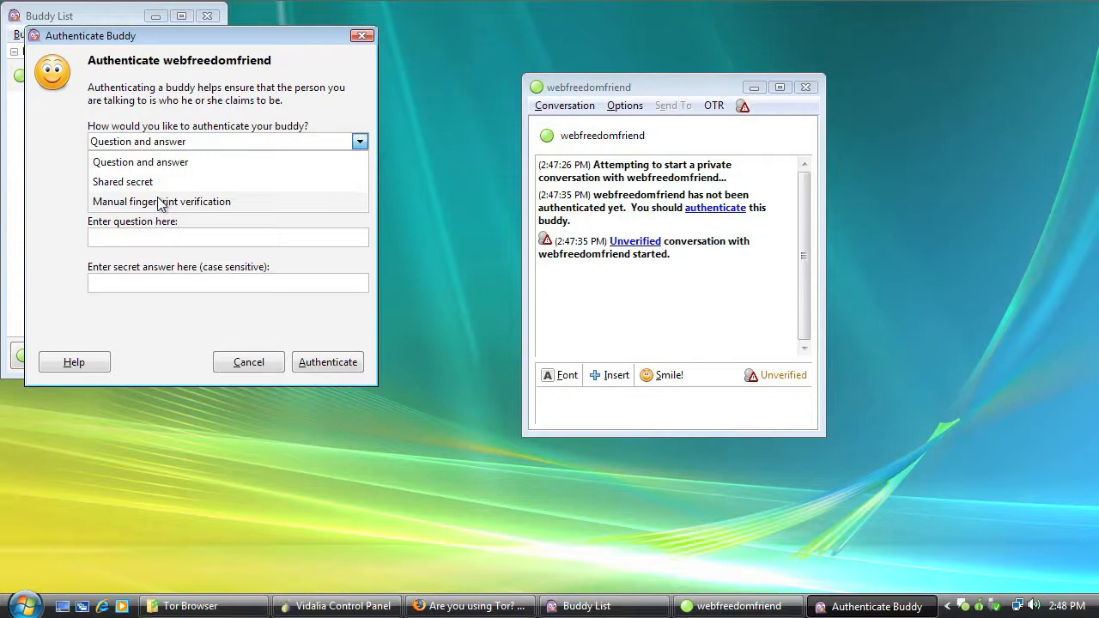
Authenticate webfreedomfriend by manual fingerprint verification, marking it as 'I have' verified.
{"action": "left_click", "coordinate": [160, 201]}
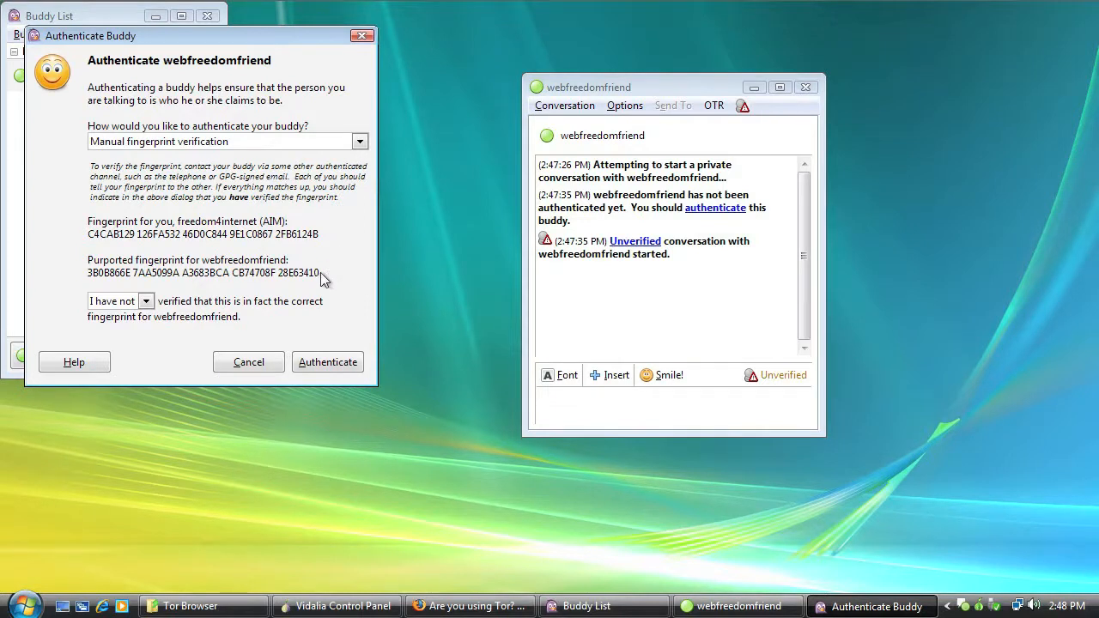
{"action": "mouse_move", "coordinate": [99, 277]}
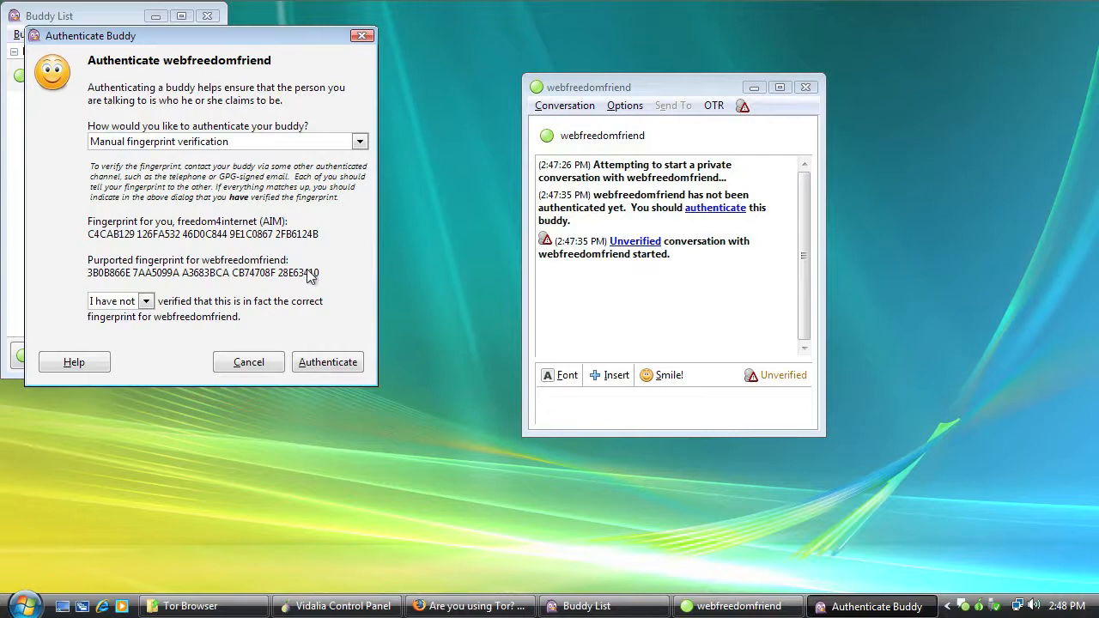
{"action": "mouse_move", "coordinate": [90, 210]}
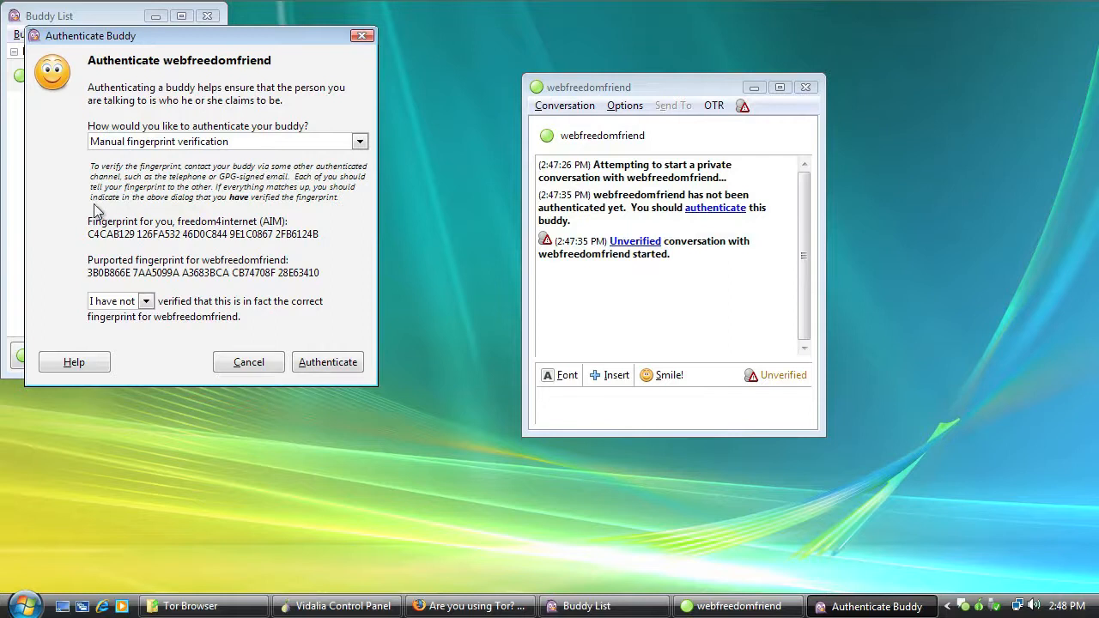
{"action": "mouse_move", "coordinate": [199, 277]}
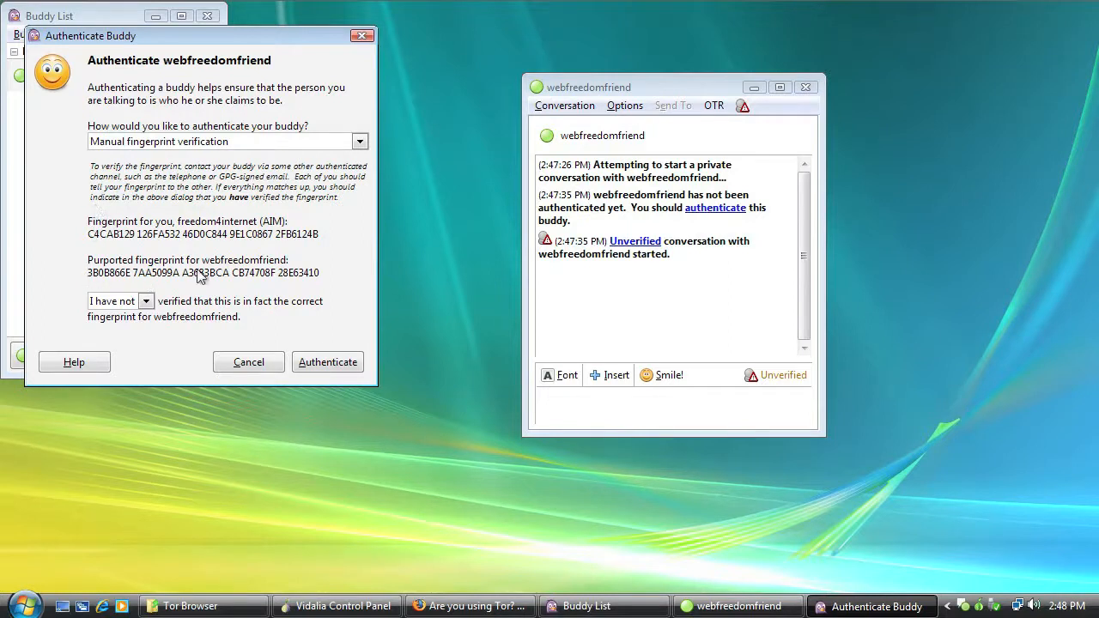
{"action": "mouse_move", "coordinate": [172, 262]}
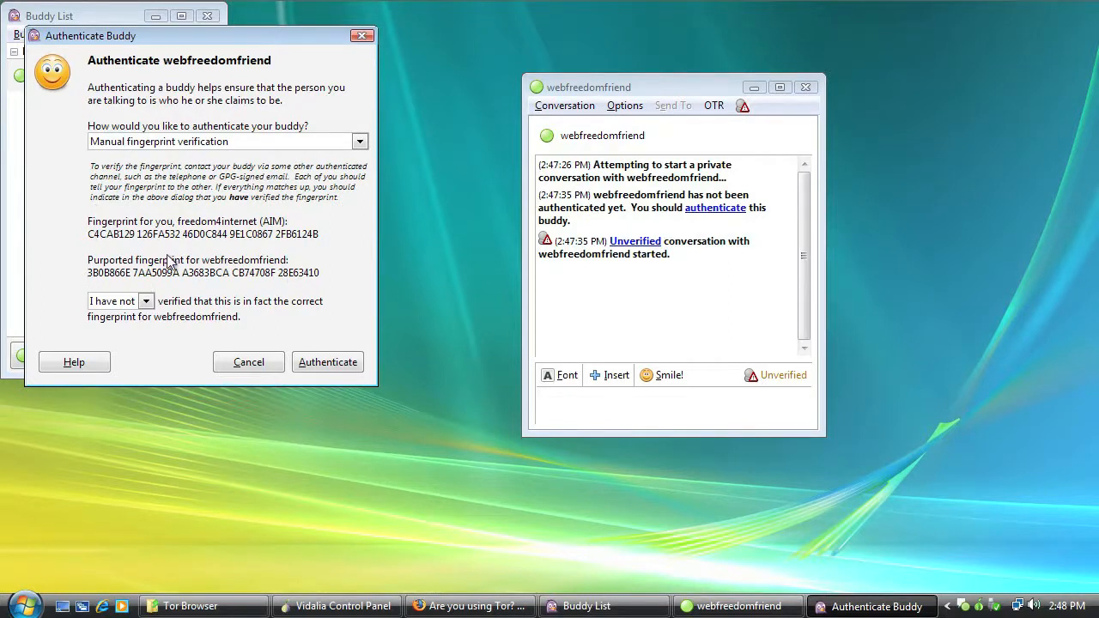
{"action": "left_click", "coordinate": [145, 300]}
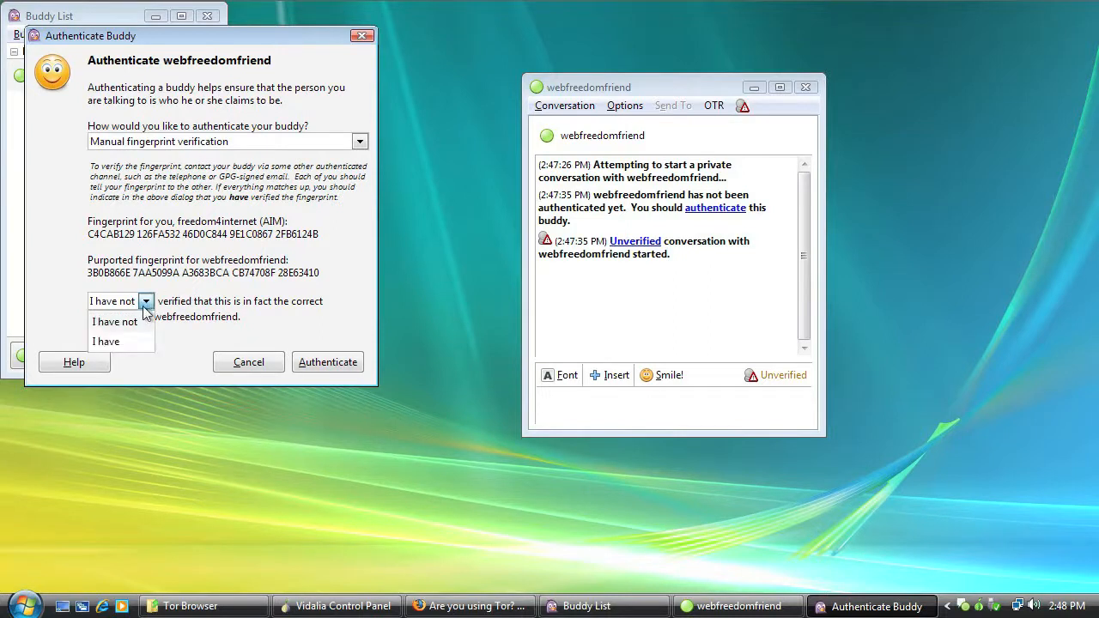
{"action": "left_click", "coordinate": [106, 340]}
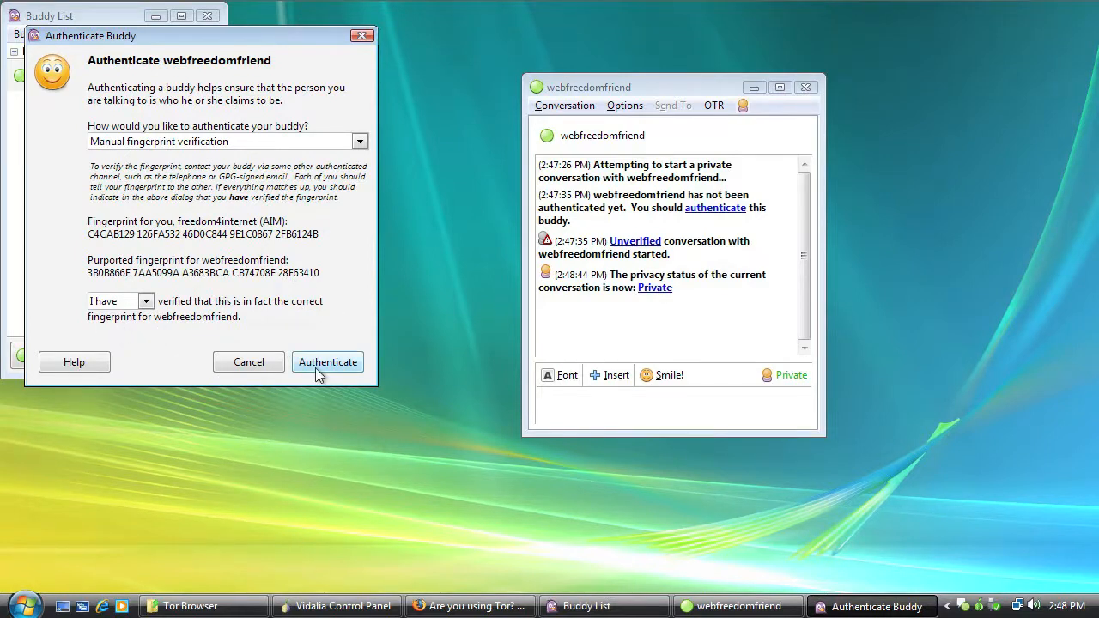
{"action": "left_click", "coordinate": [327, 361]}
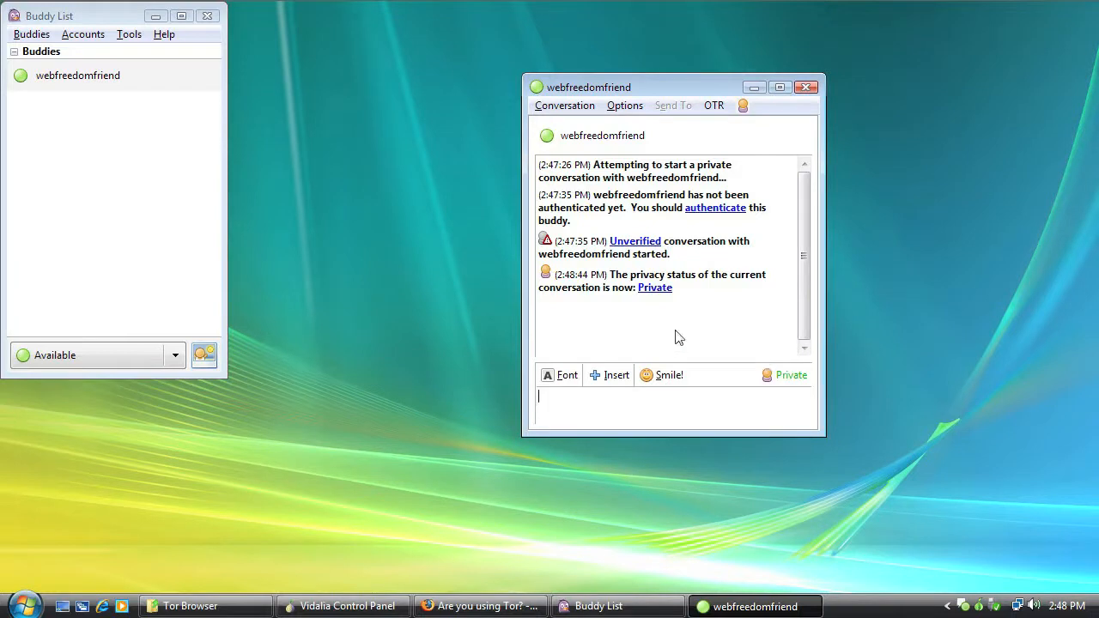
{"action": "mouse_move", "coordinate": [682, 329]}
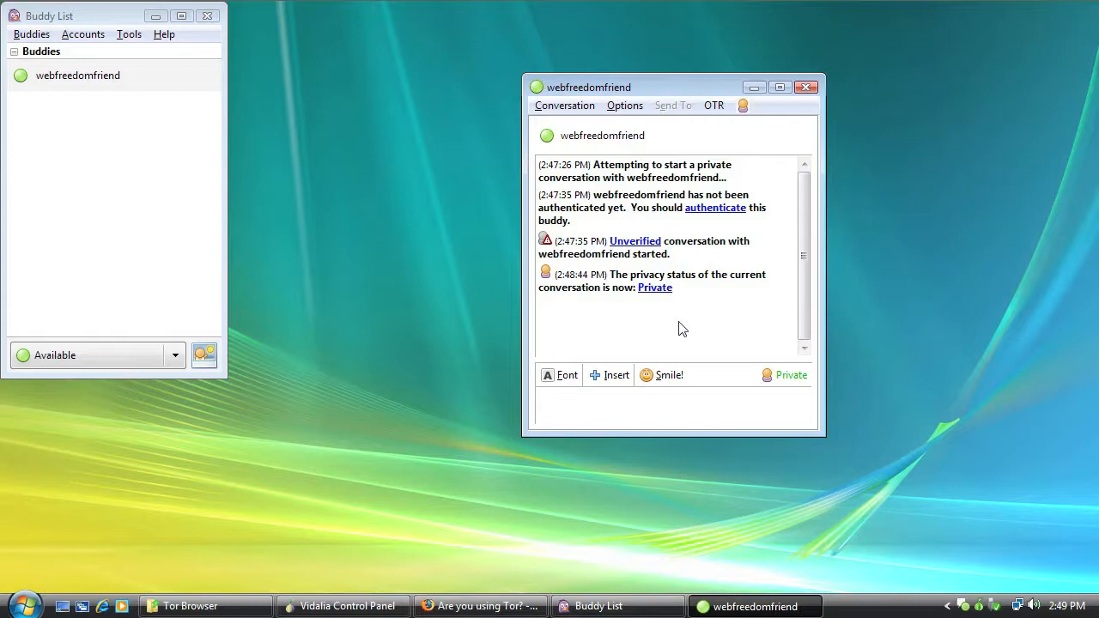
{"action": "type", "text": "This convers"}
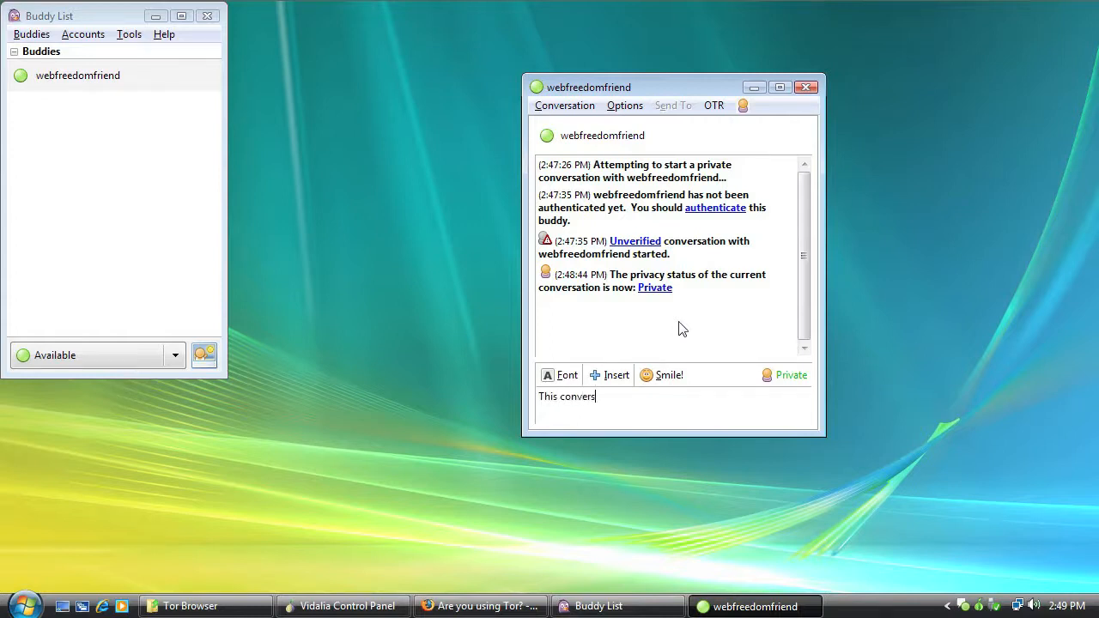